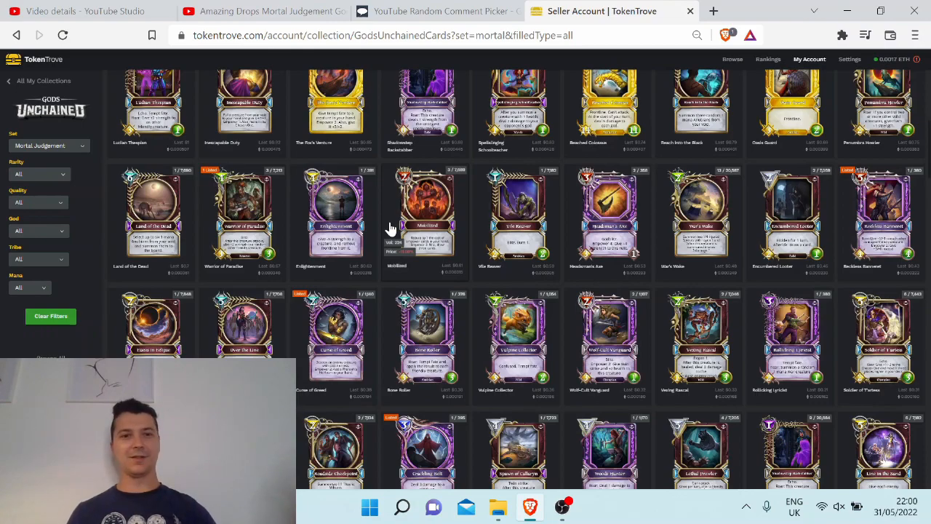
mouse_move(209, 254)
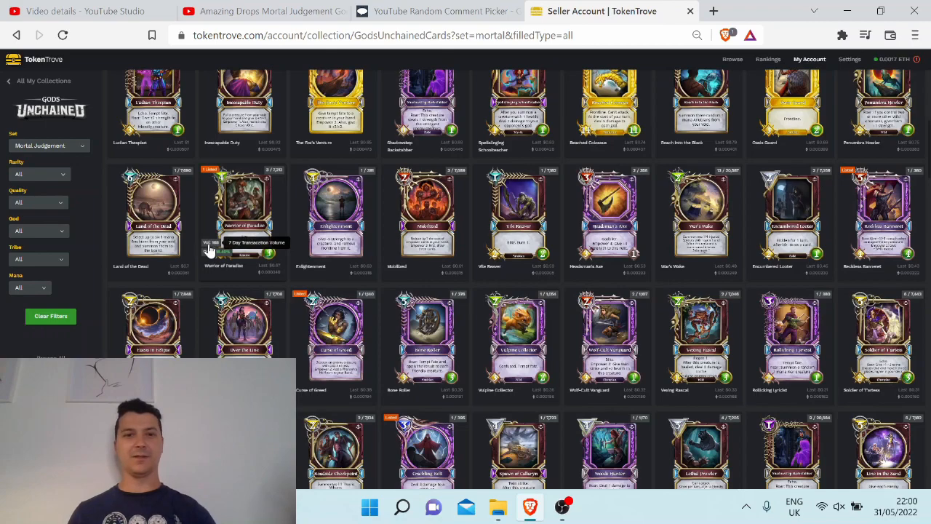
mouse_move(153, 211)
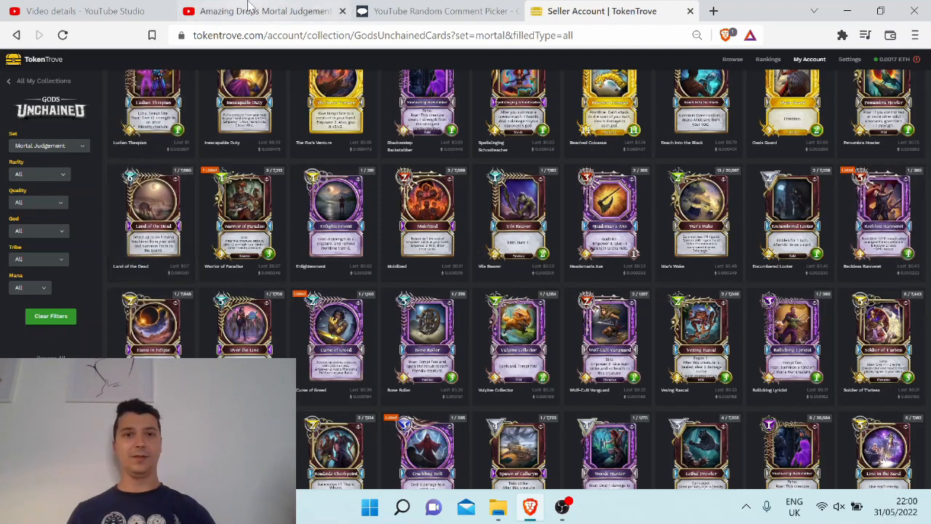
Bring up the Mortal Judgement giveaway video and scroll down to its 165 comments.
left_click(262, 11)
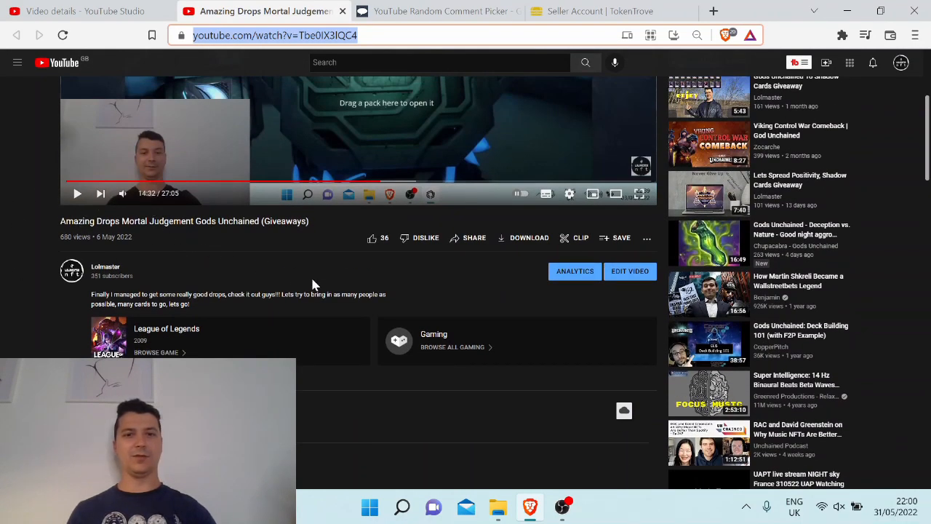
mouse_move(275, 250)
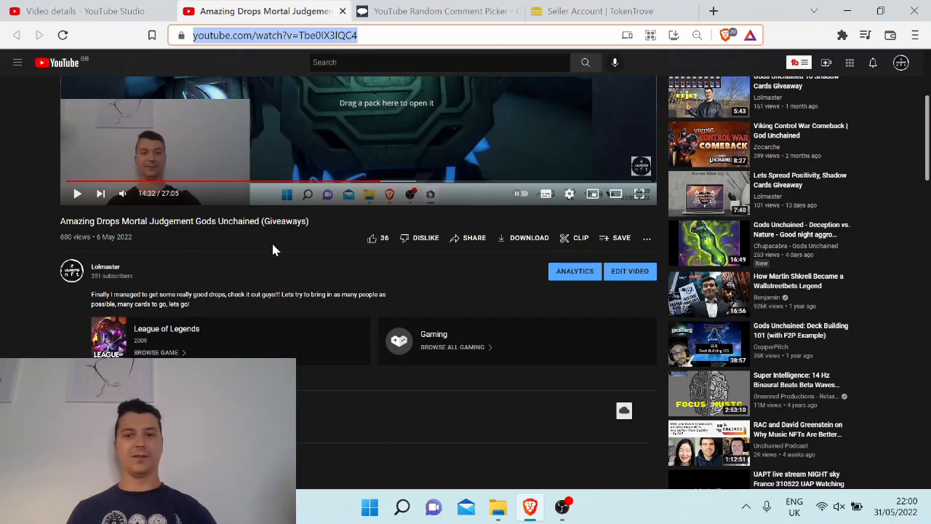
scroll("down", 3)
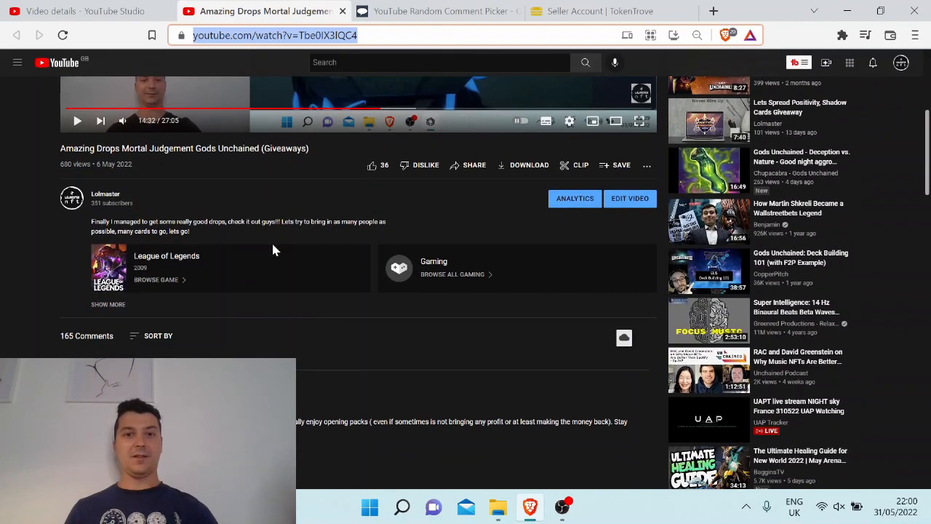
mouse_move(295, 247)
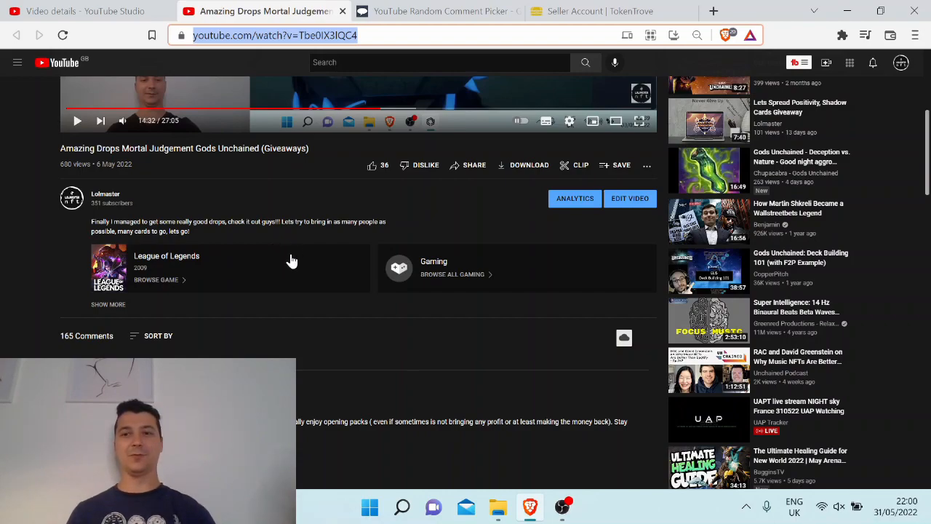
mouse_move(306, 272)
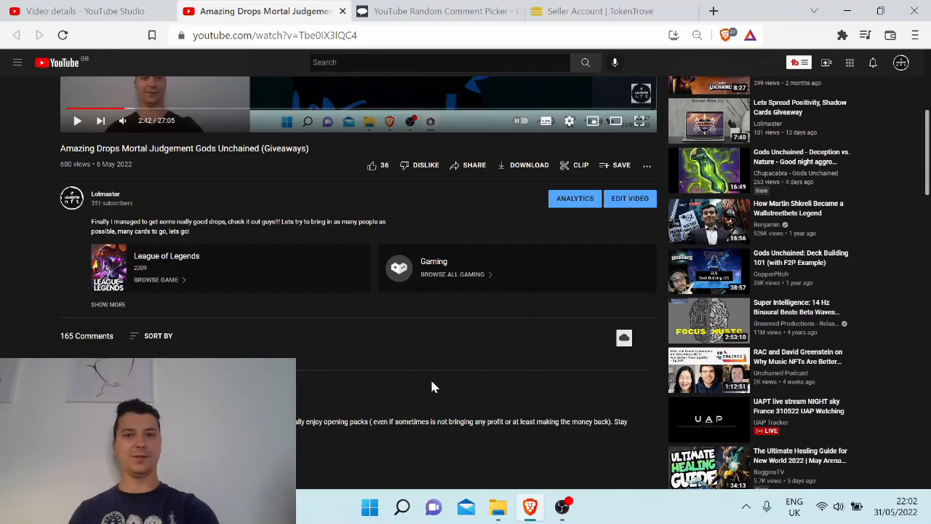
mouse_move(429, 377)
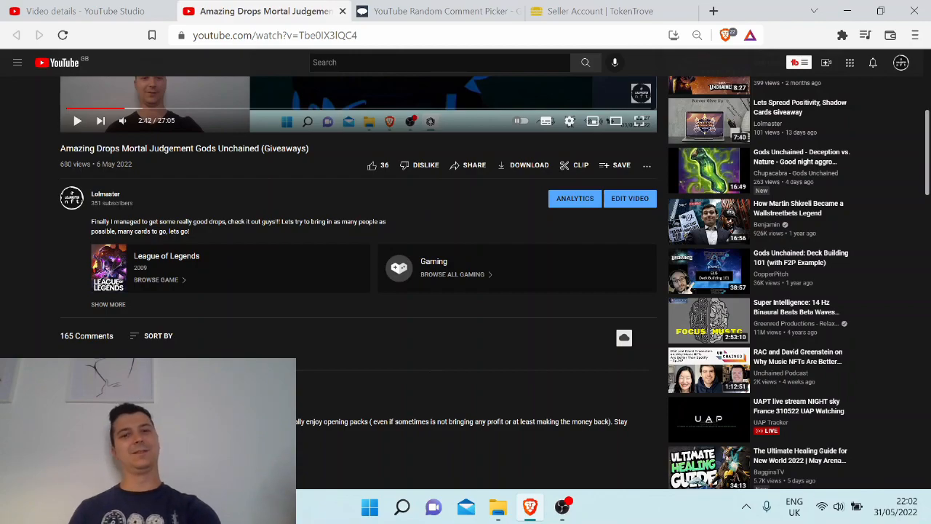
Draw a winner from the 73 unique comments and return to the TokenTrove collection.
left_click(436, 11)
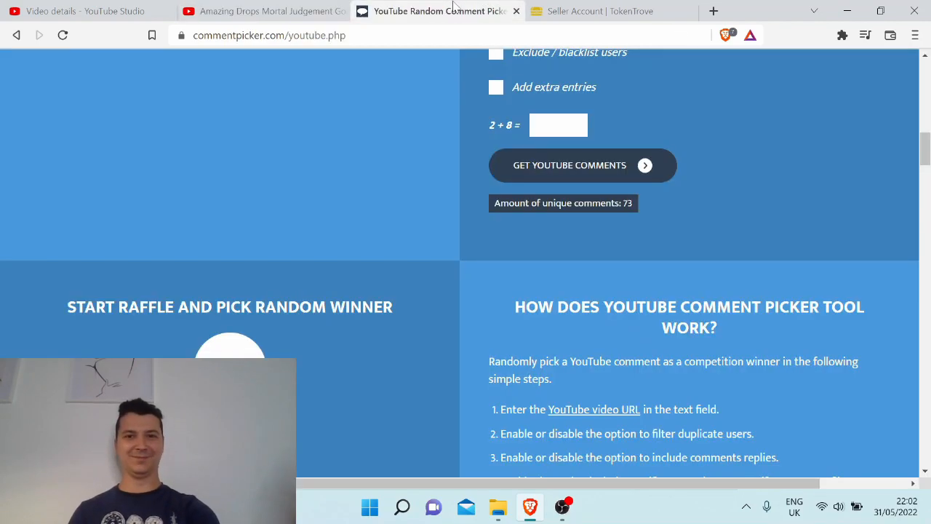
mouse_move(297, 293)
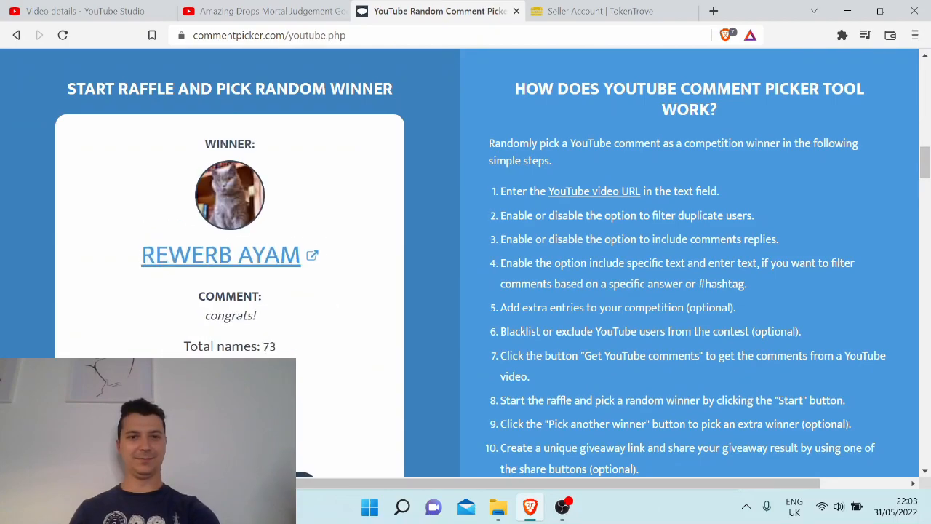
mouse_move(311, 282)
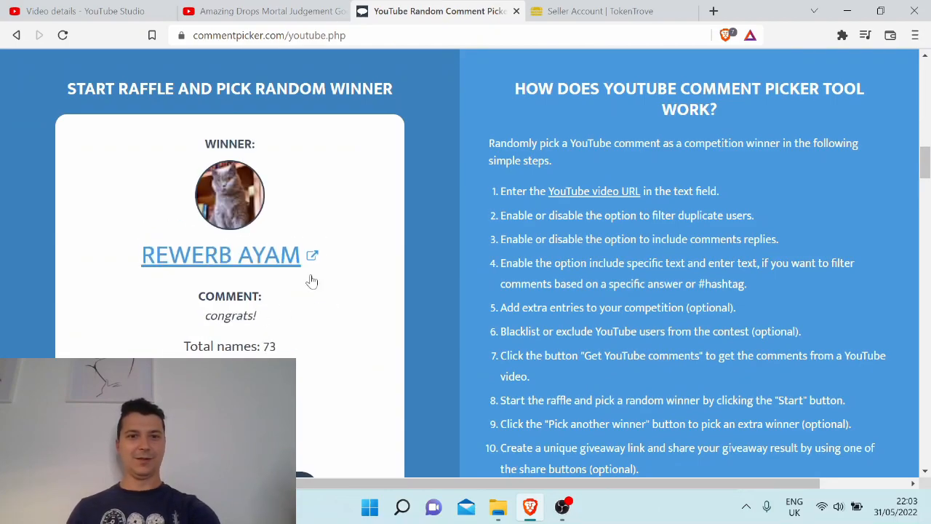
mouse_move(323, 322)
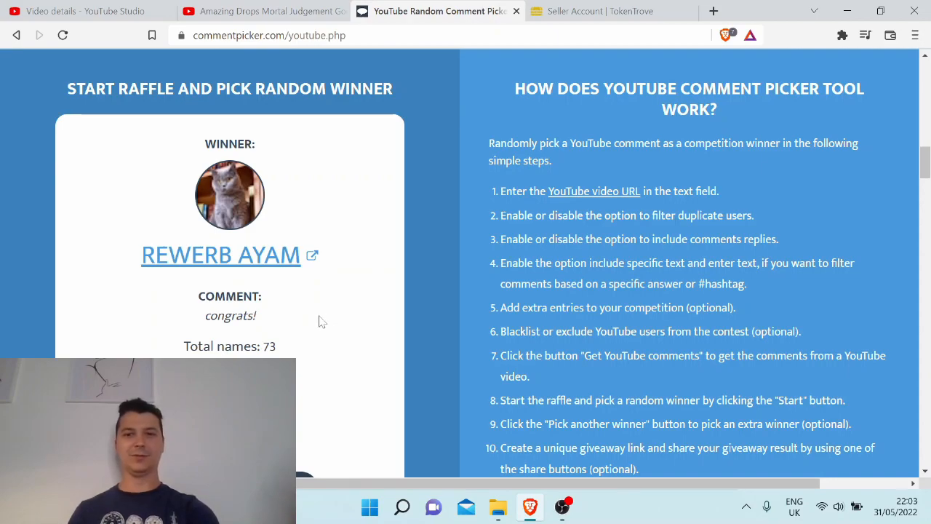
mouse_move(312, 317)
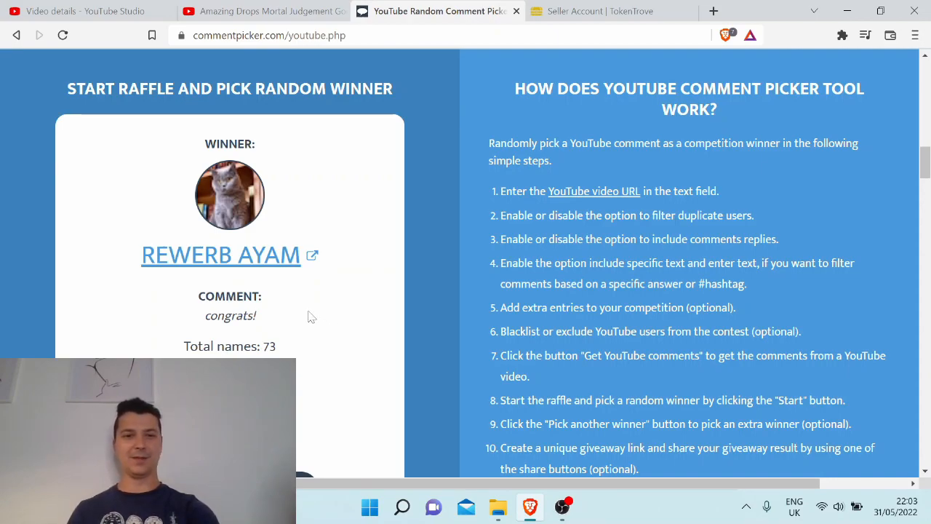
scroll("down", 3)
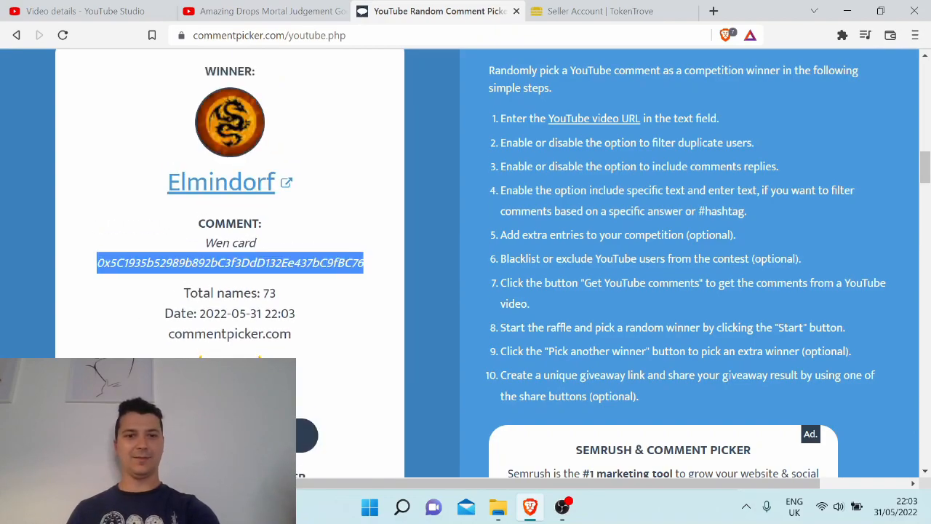
left_click(610, 11)
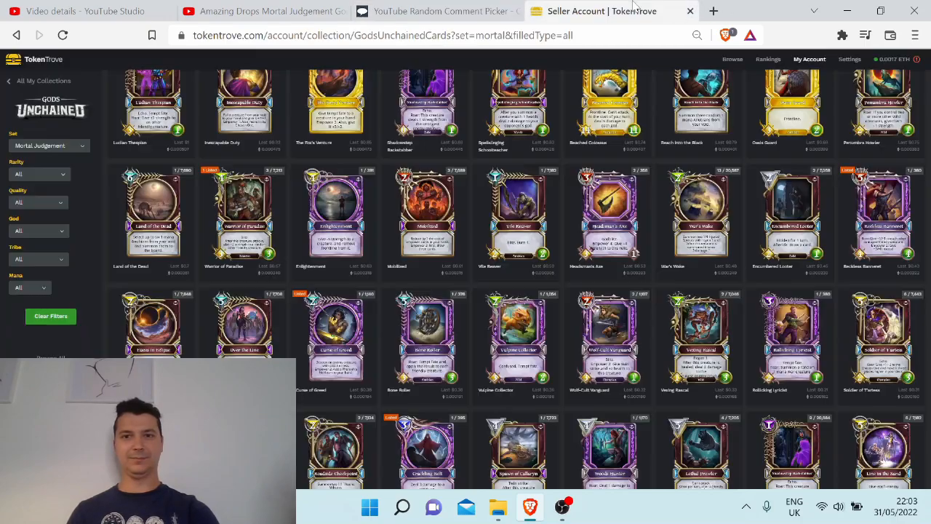
Send the Land of the Dead card to the winner's wallet, authorising with MetaMask.
left_click(152, 211)
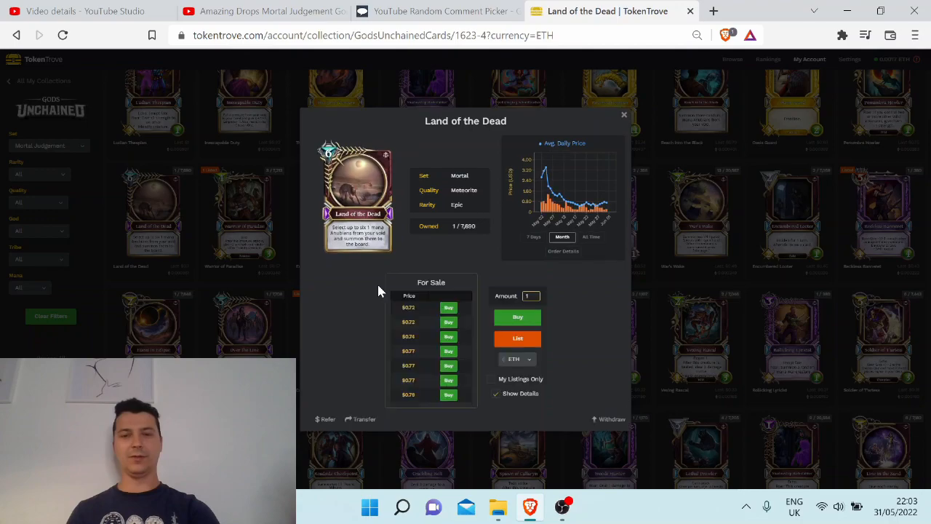
left_click(360, 419)
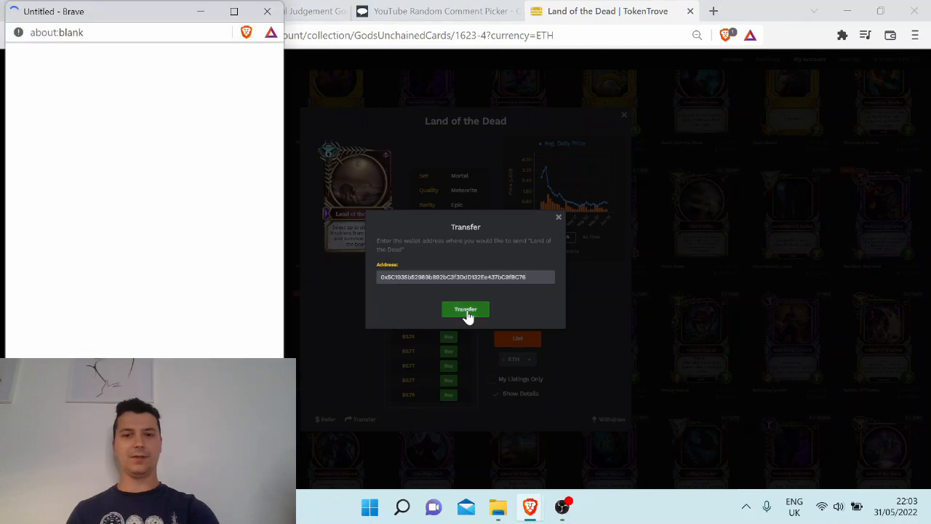
left_click(465, 309)
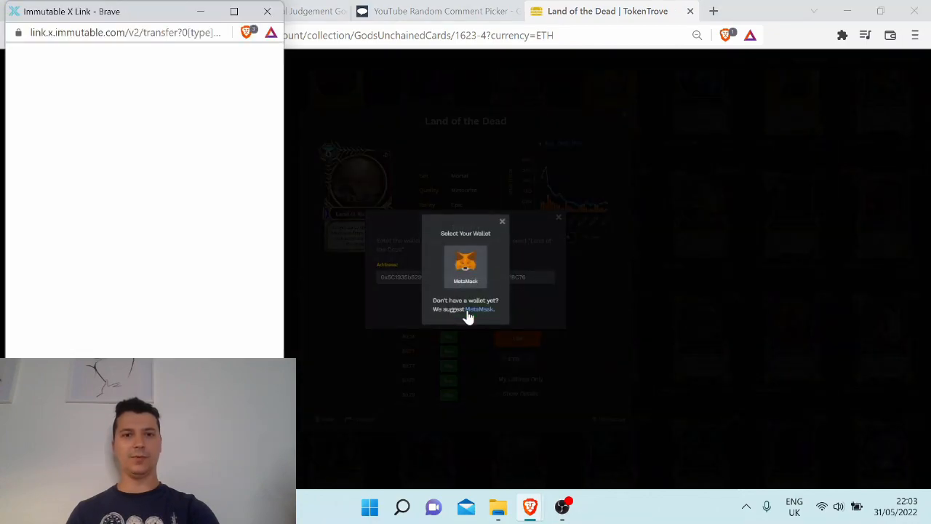
left_click(465, 266)
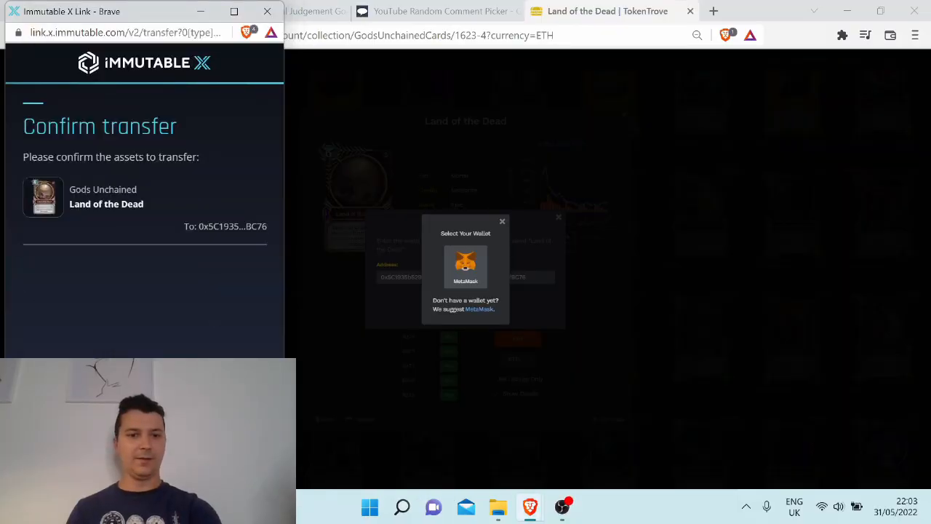
left_click(465, 265)
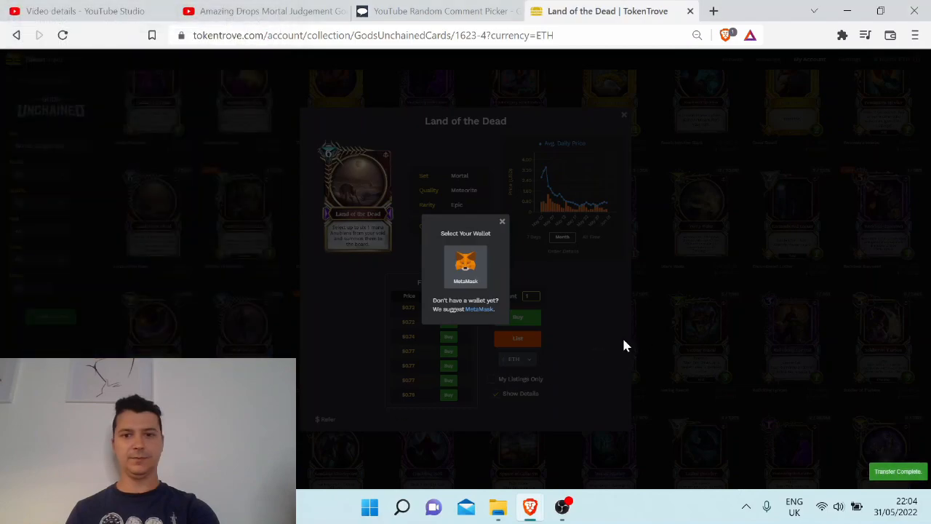
mouse_move(669, 296)
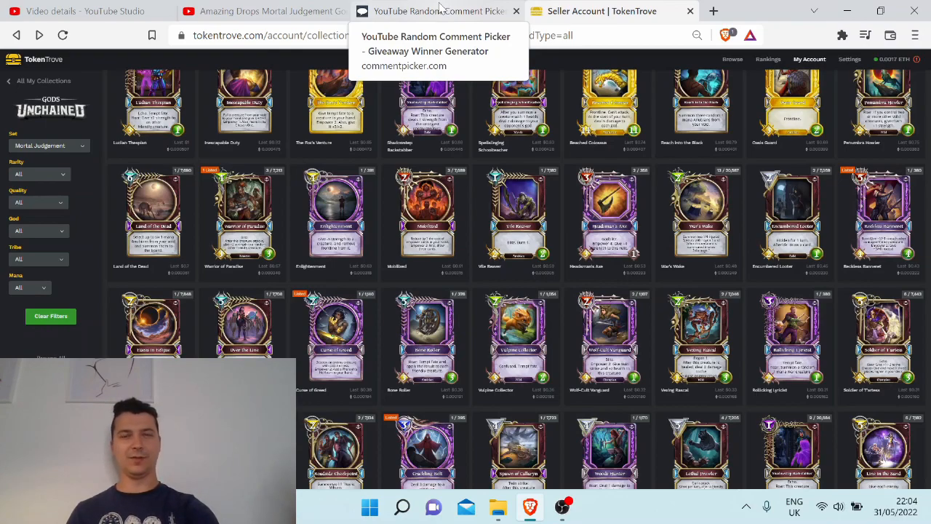
Draw a second winner in the comment picker and take their wallet address.
left_click(436, 11)
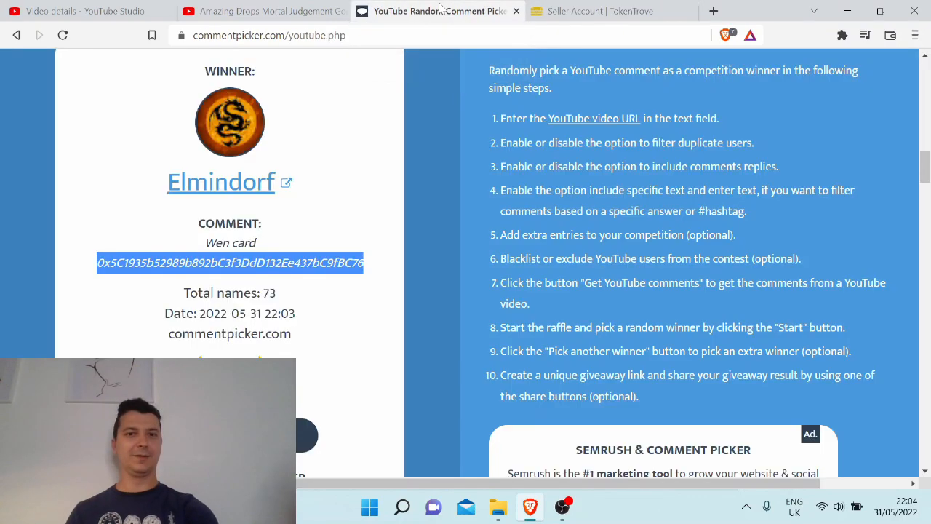
left_click(371, 388)
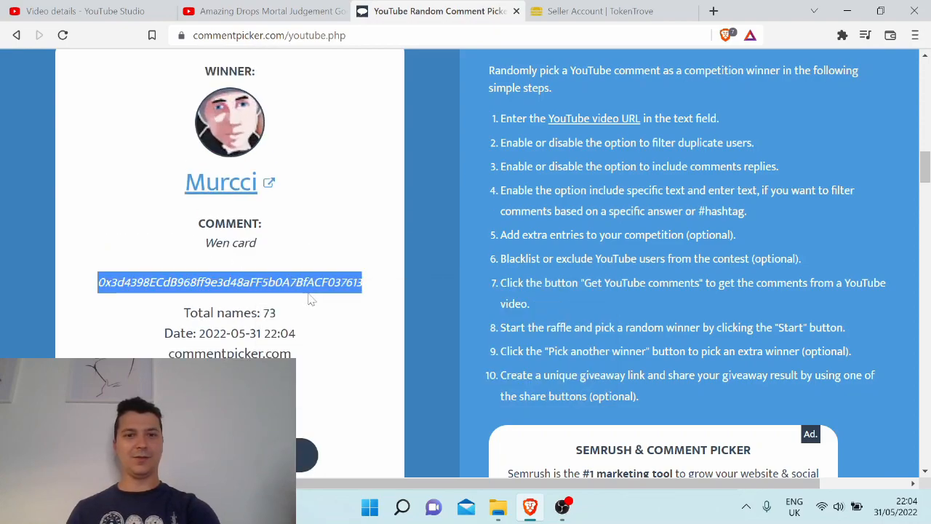
left_click(327, 251)
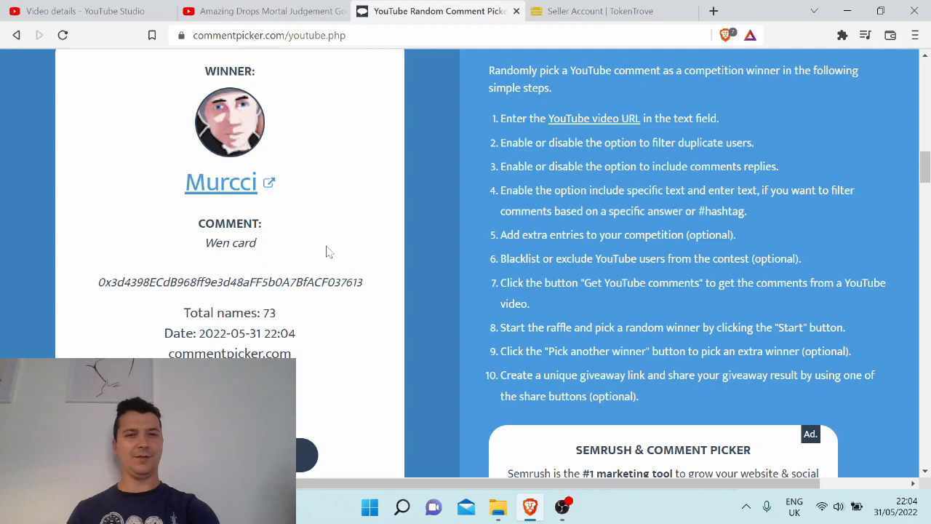
mouse_move(343, 241)
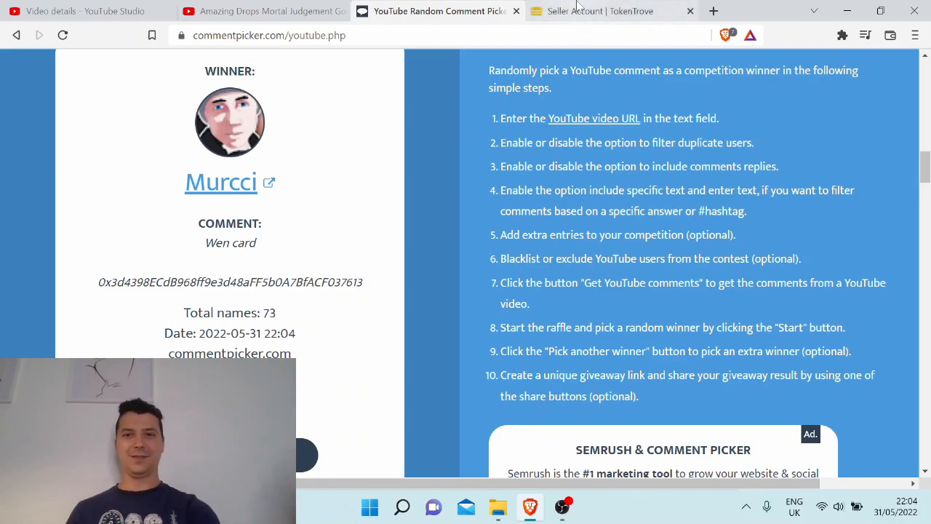
left_click(607, 11)
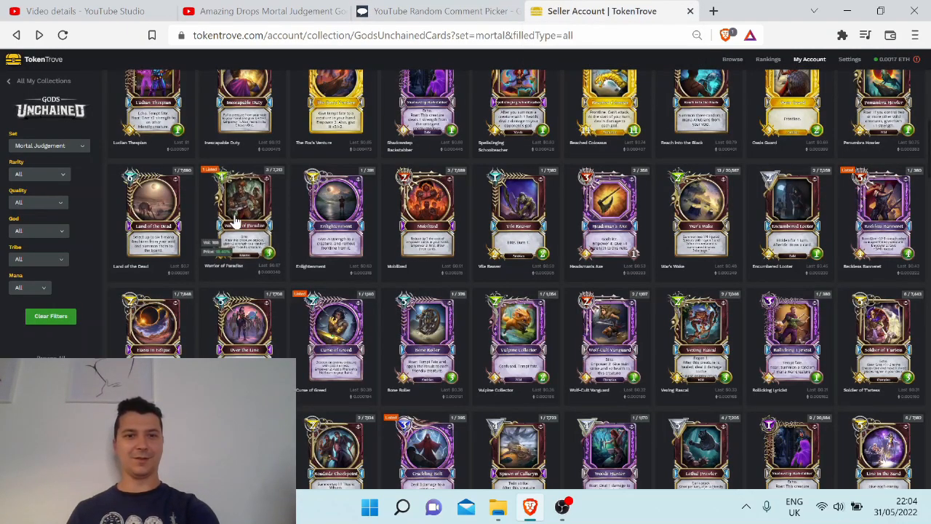
left_click(243, 210)
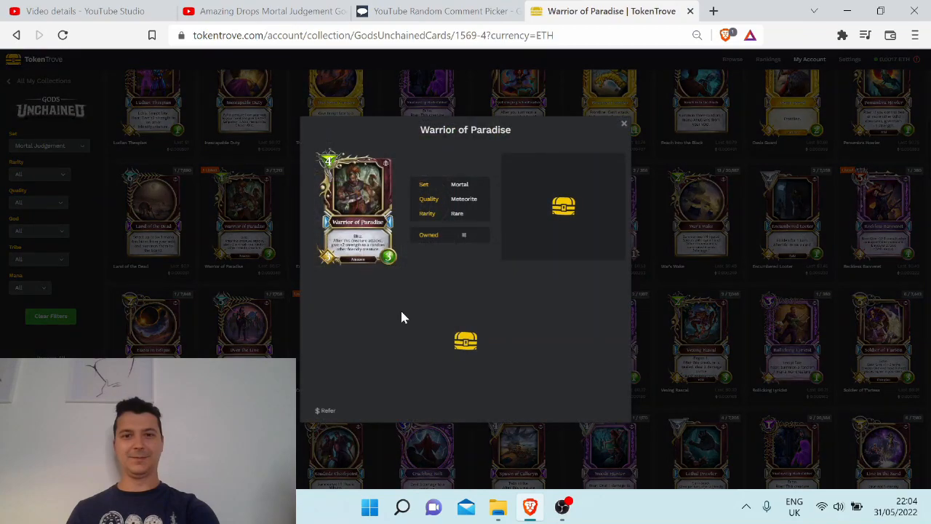
left_click(364, 419)
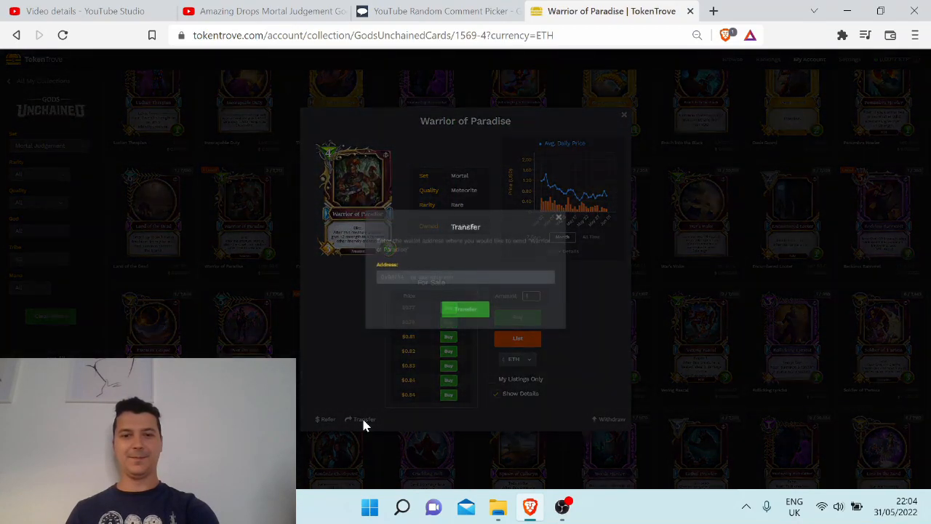
type("0x3d4398ECdB968ff9e3d48aFF5b0A7BfACF037613")
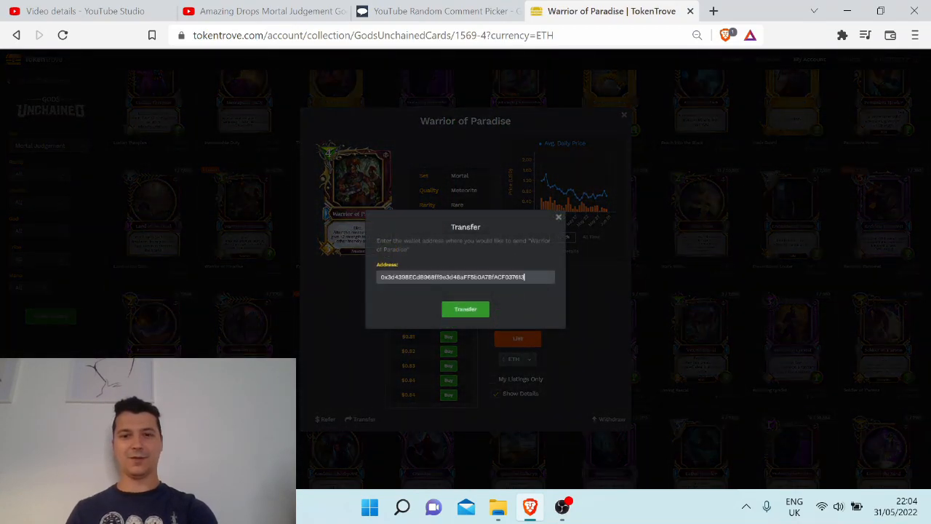
left_click(465, 308)
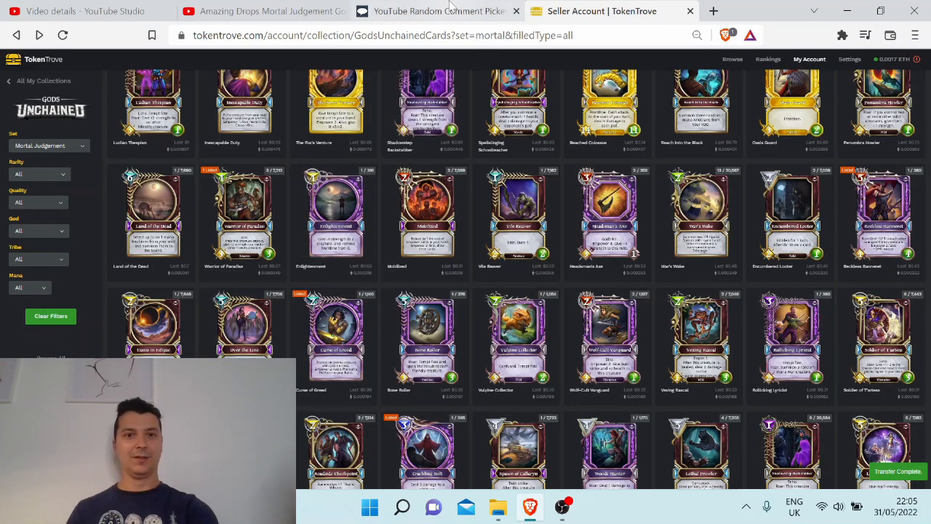
mouse_move(438, 11)
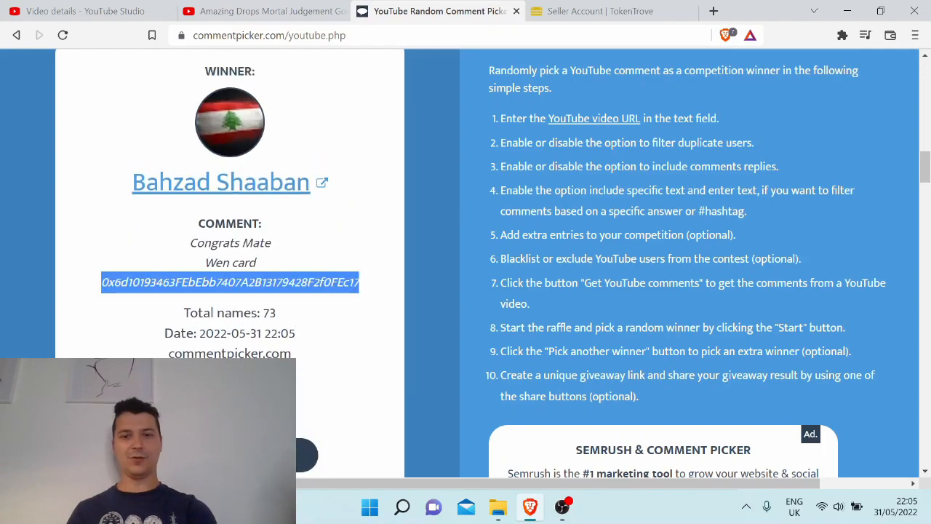
Return to the TokenTrove collection with the third winner's address copied.
left_click(602, 11)
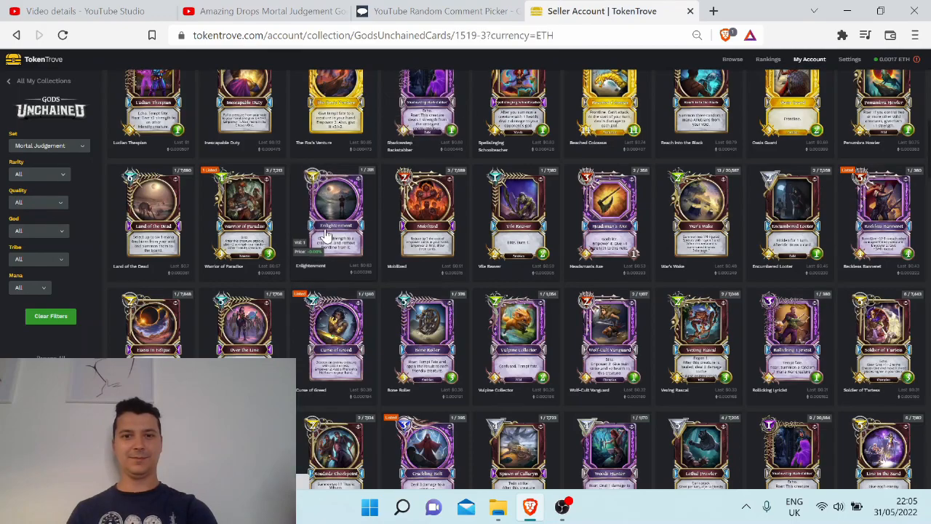
Send the Enlightenment card to the third winner's wallet and dismiss the confirmation.
left_click(335, 211)
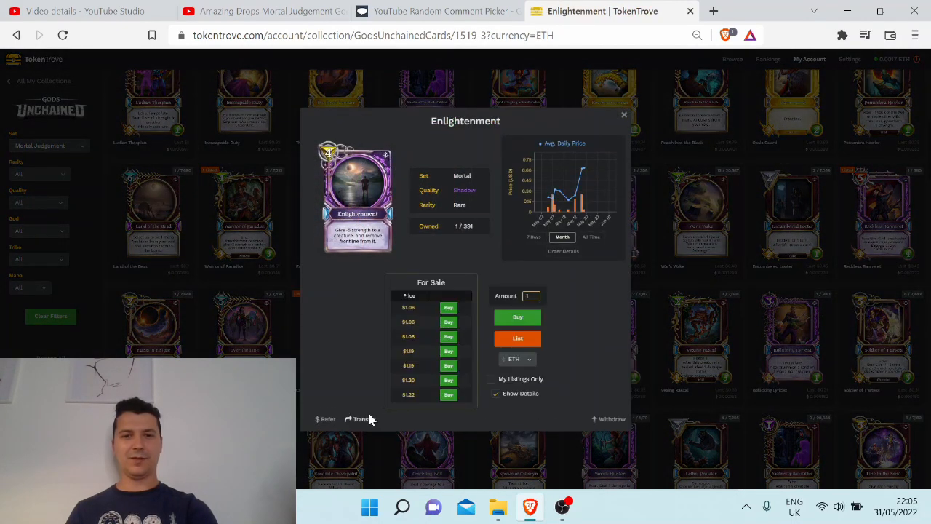
left_click(359, 419)
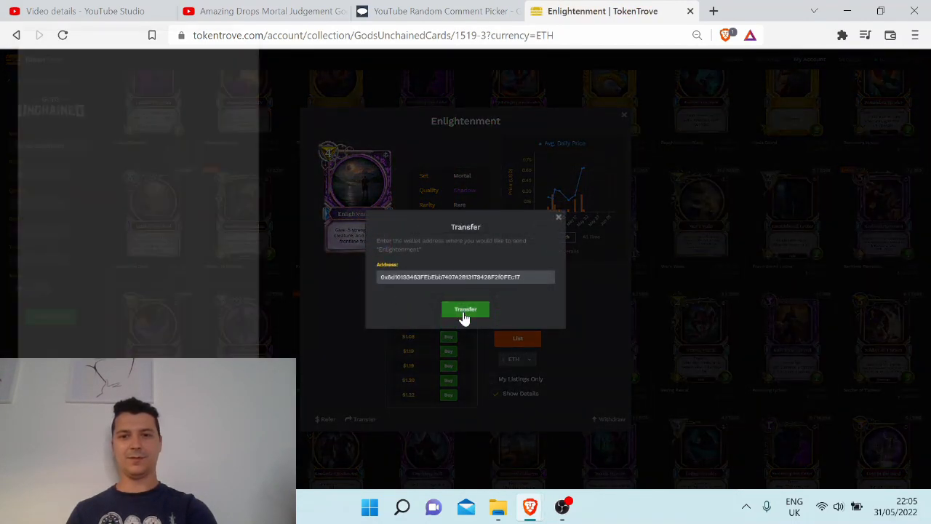
left_click(465, 308)
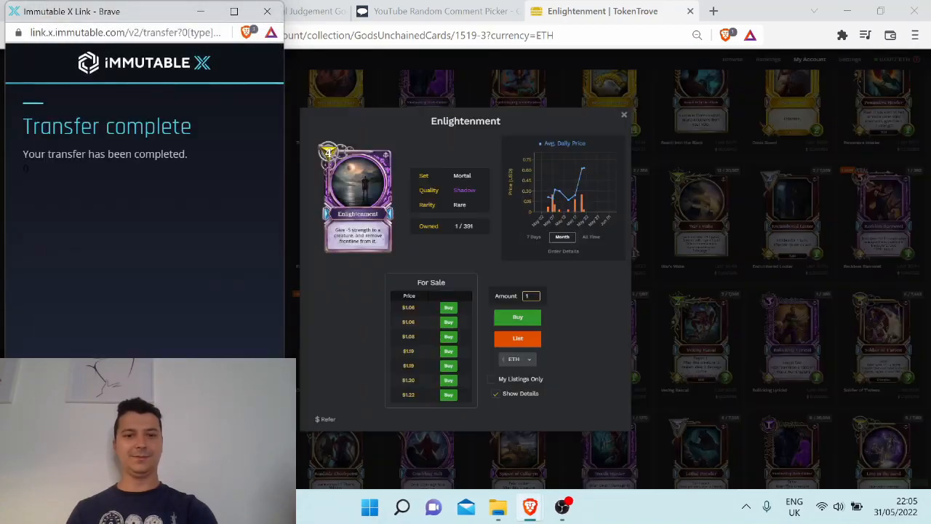
left_click(624, 115)
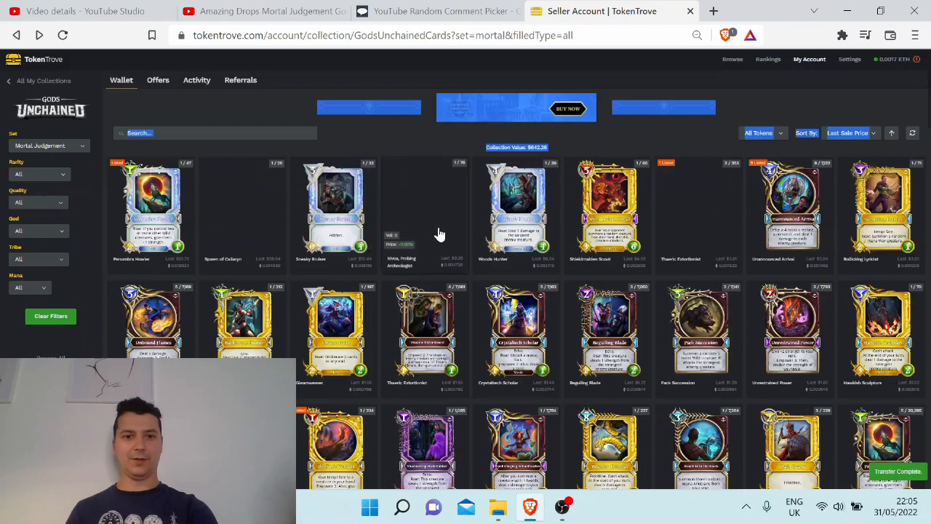
scroll("down", 3)
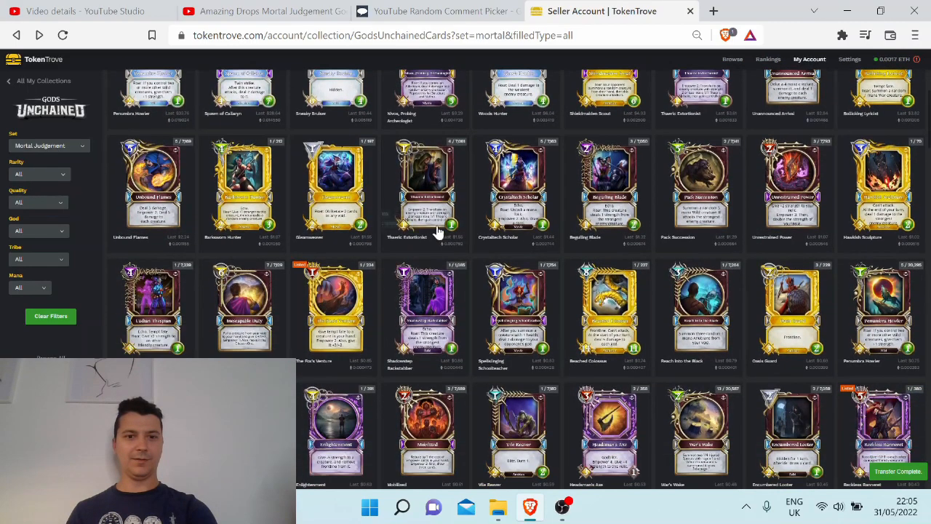
scroll("down", 3)
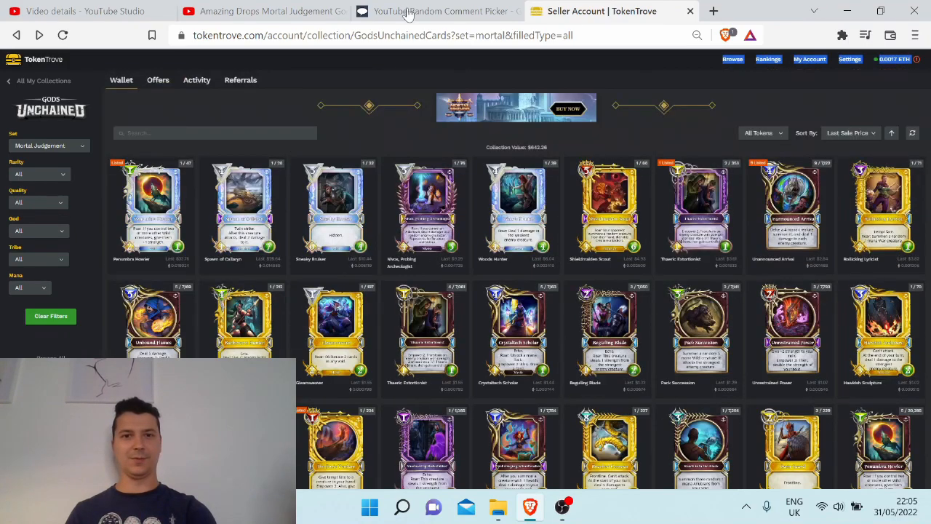
scroll("down", 3)
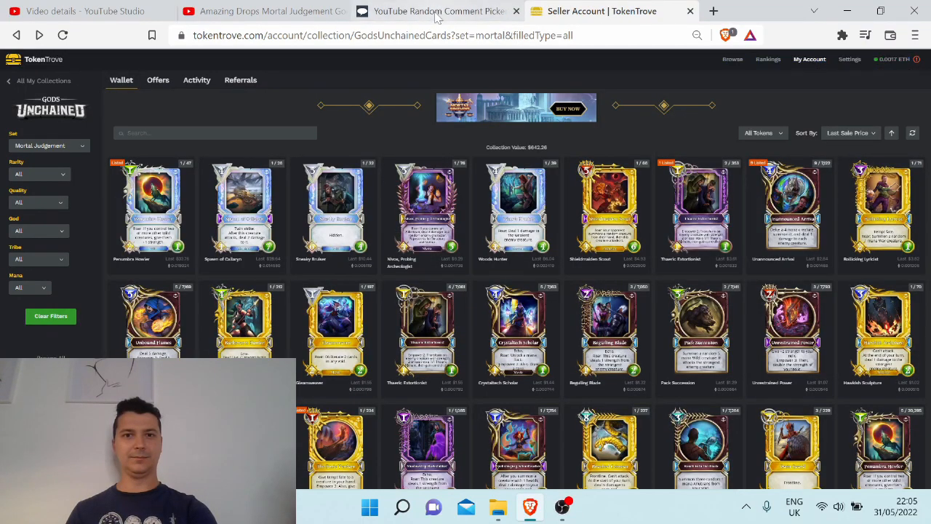
Take the next winner's wallet address from the comment picker, then return to TokenTrove.
left_click(436, 11)
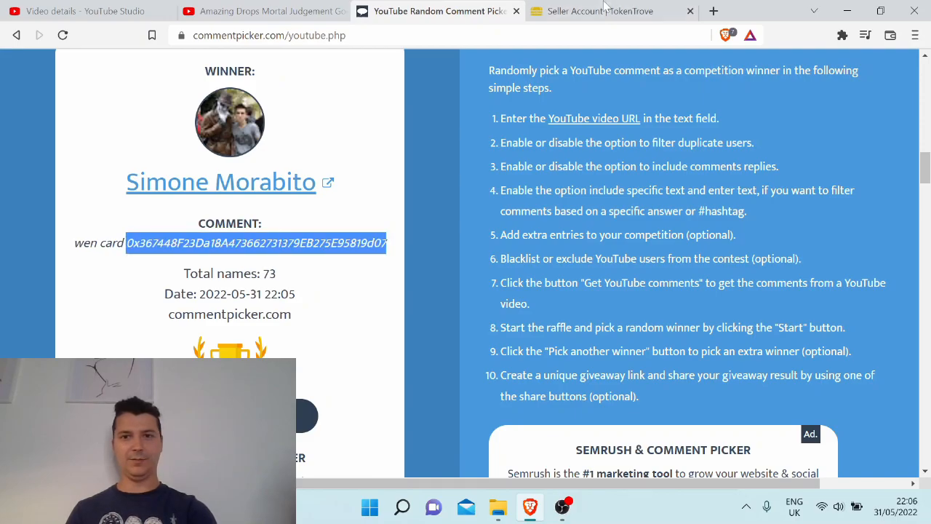
left_click(610, 11)
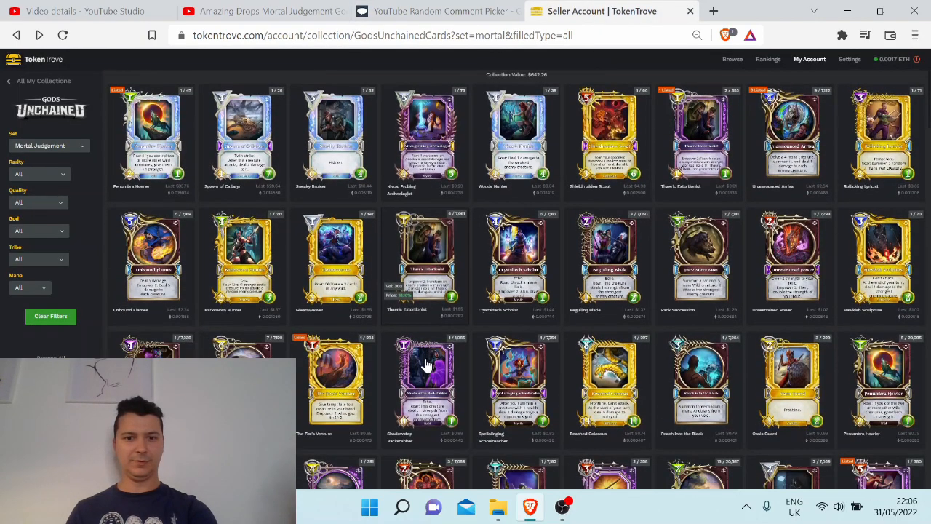
scroll("down", 3)
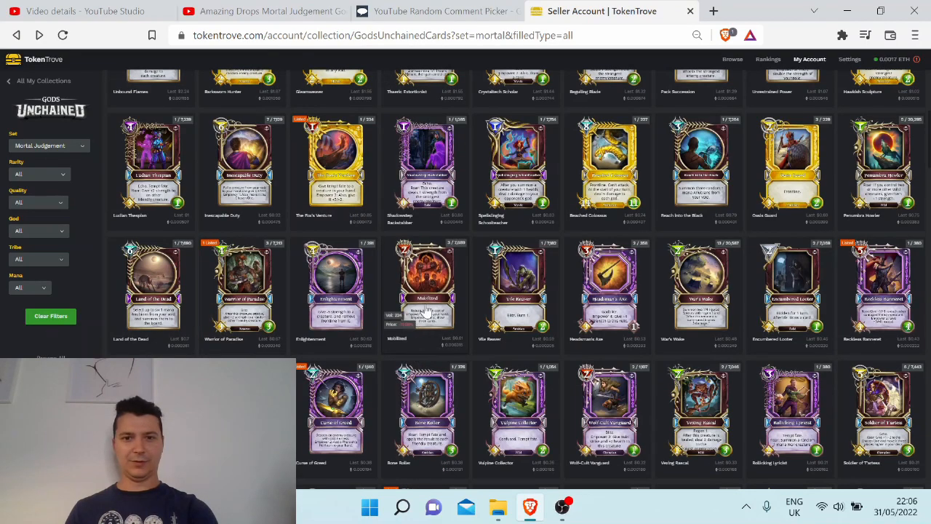
Send the Vile Reaver card to the latest winner's wallet and close its details.
left_click(518, 283)
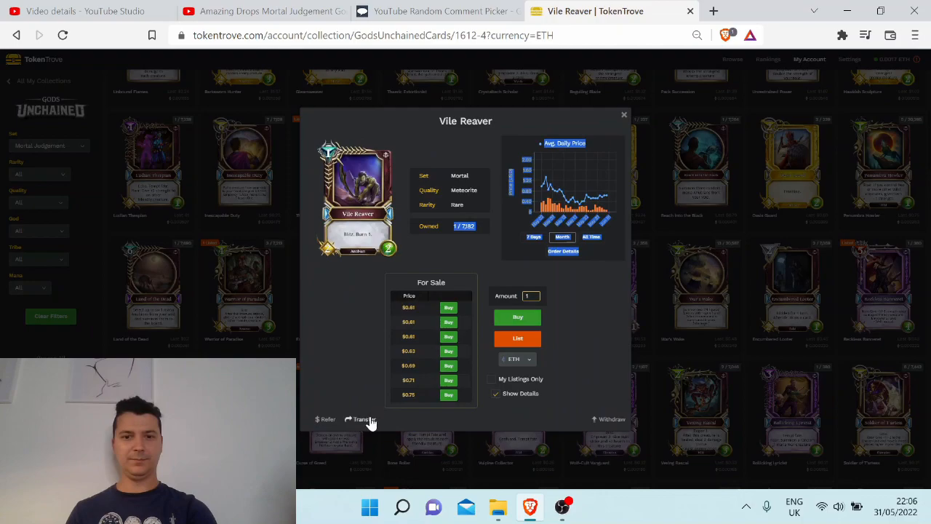
left_click(363, 419)
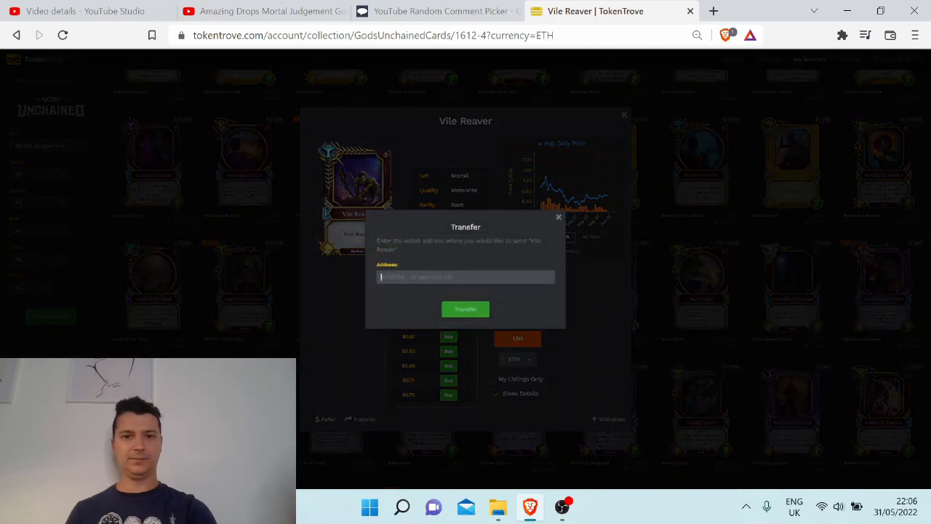
left_click(465, 309)
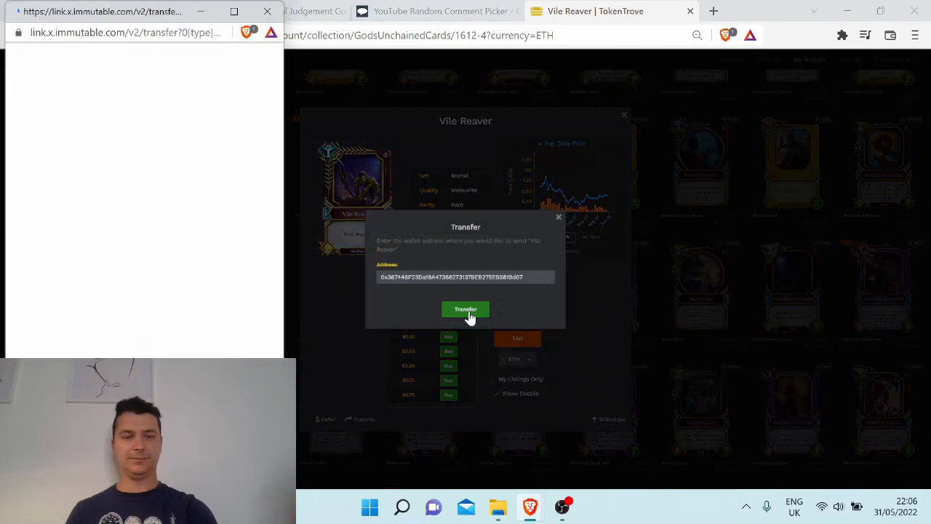
left_click(465, 309)
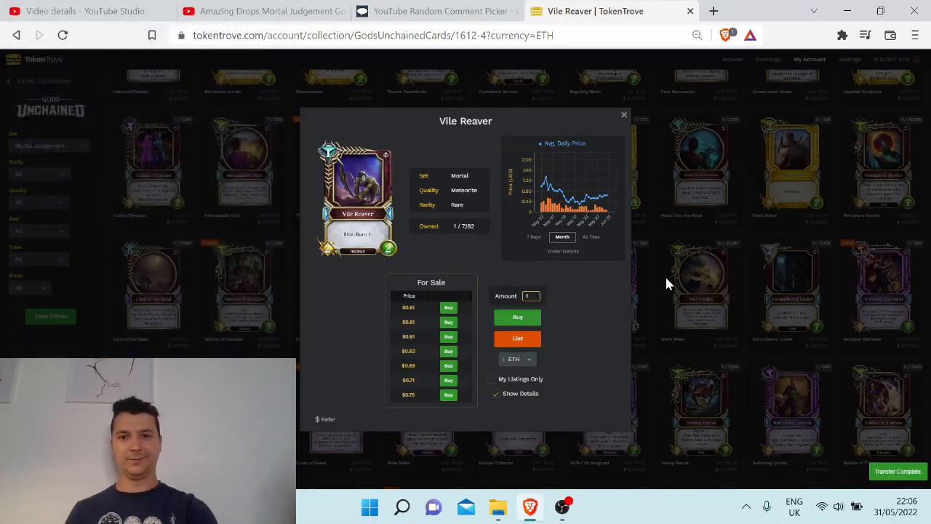
left_click(623, 114)
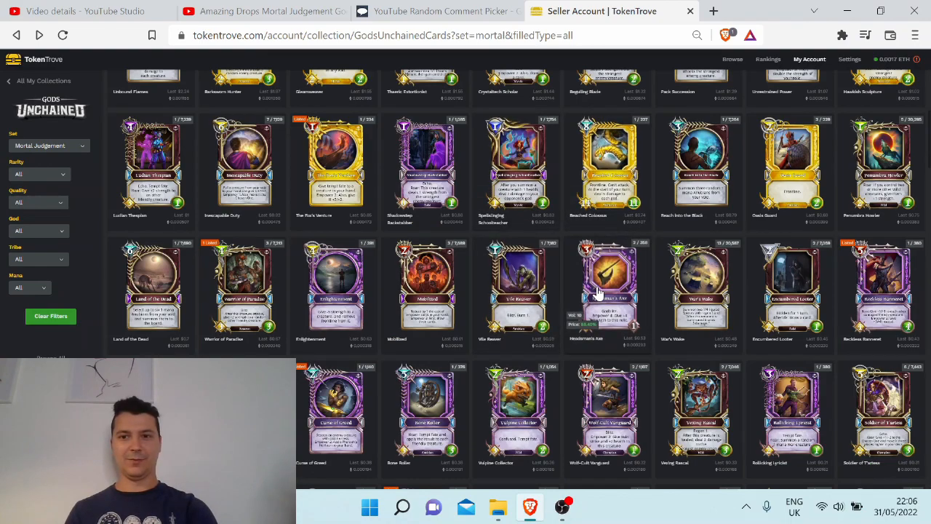
Copy the next winner's address and send the Headsman's Axe card to it.
left_click(432, 11)
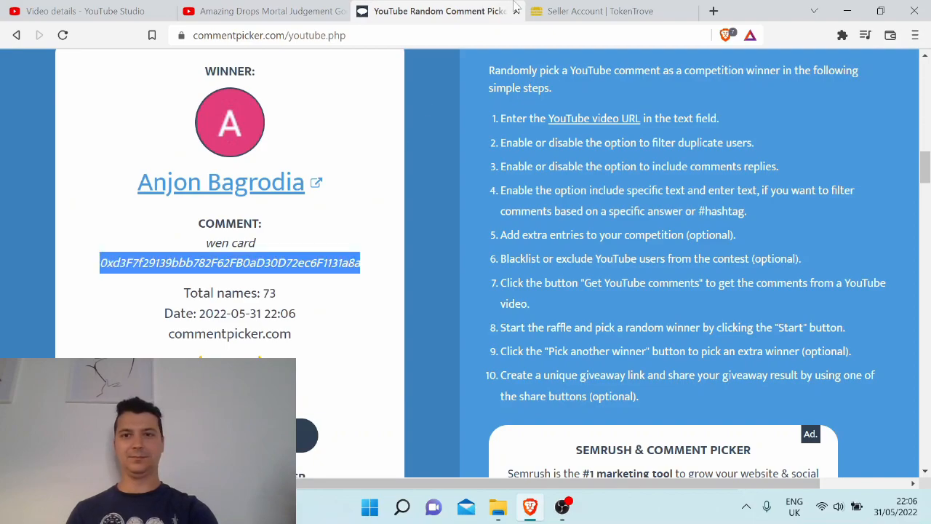
left_click(611, 11)
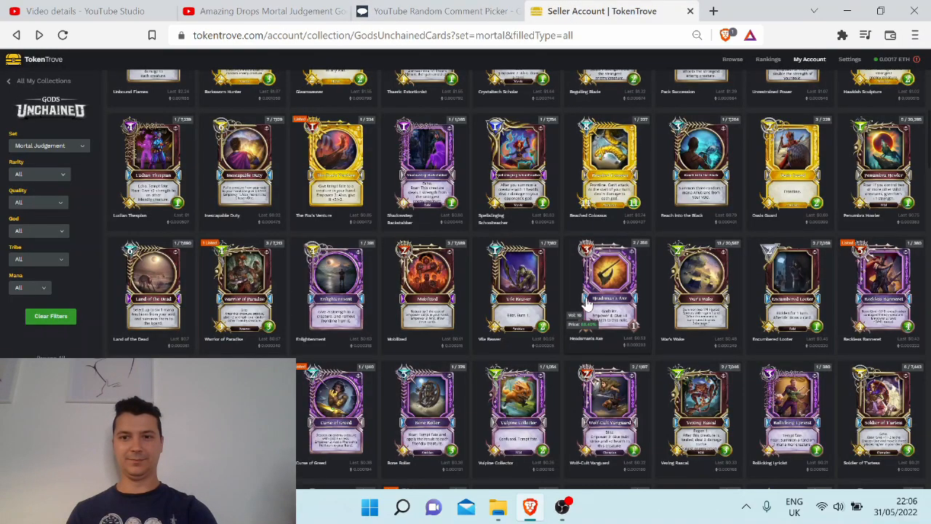
mouse_move(610, 293)
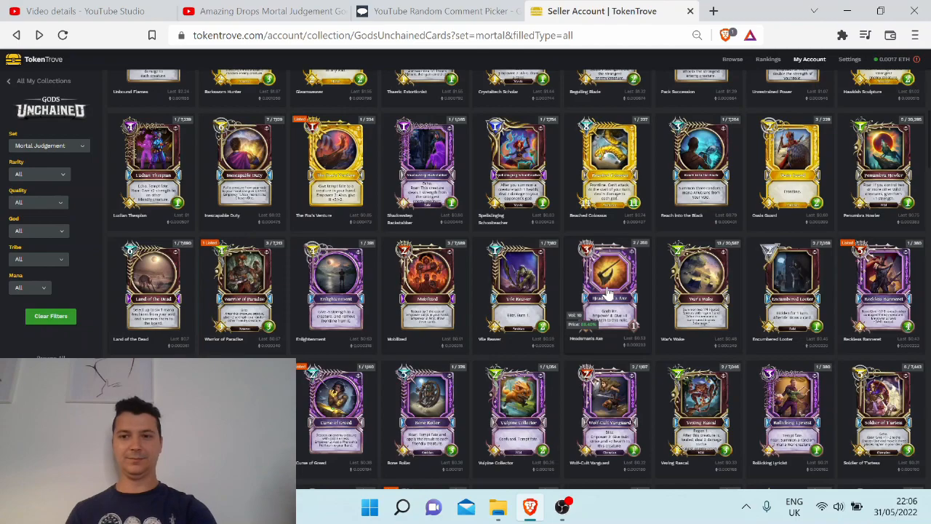
left_click(609, 283)
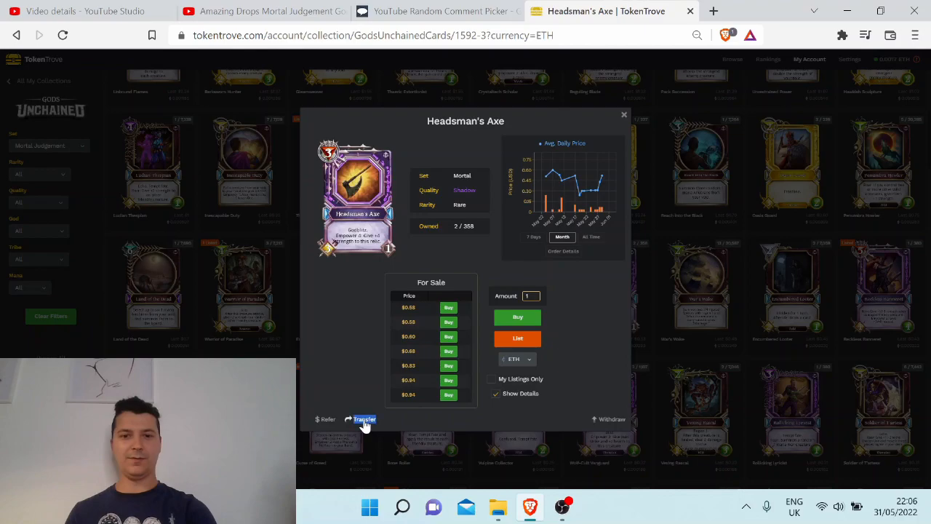
left_click(364, 419)
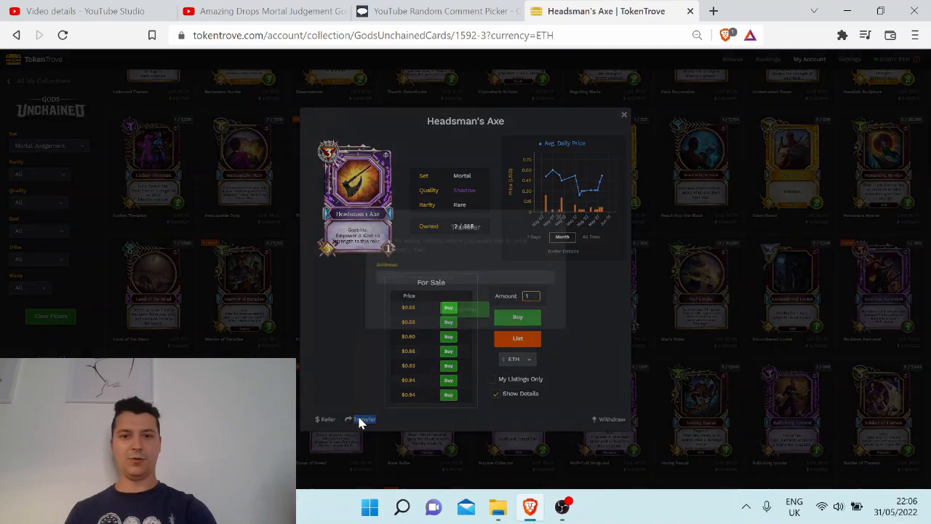
left_click(364, 419)
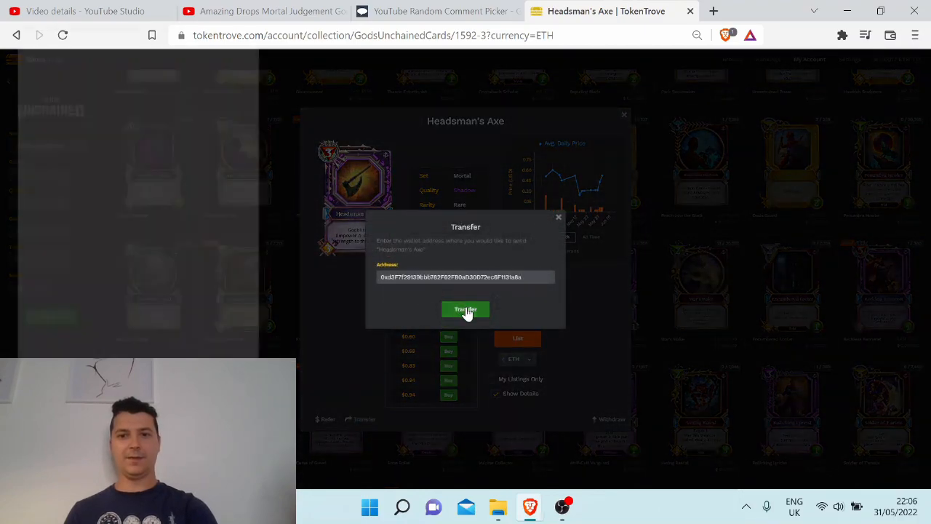
left_click(465, 309)
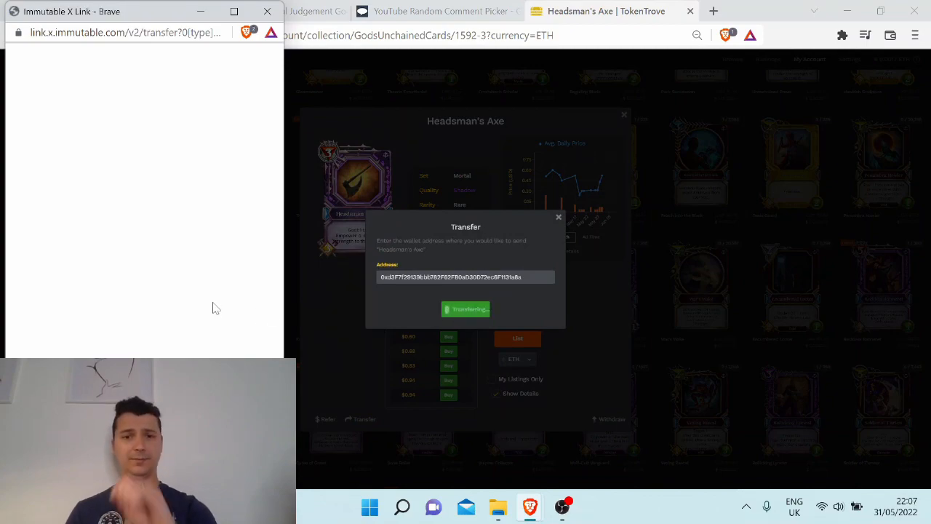
left_click(466, 309)
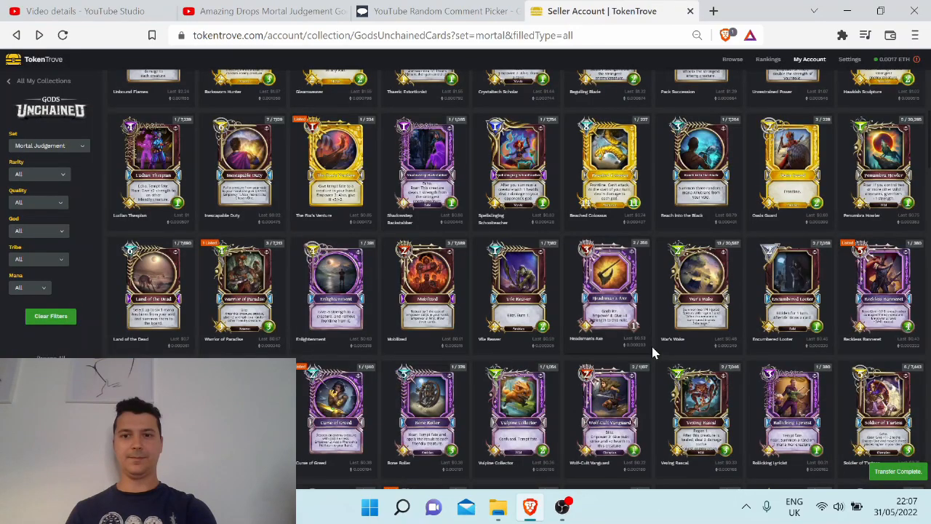
Send the War's Wake card to the drawn winner's wallet address, approve it, and close its details.
left_click(436, 11)
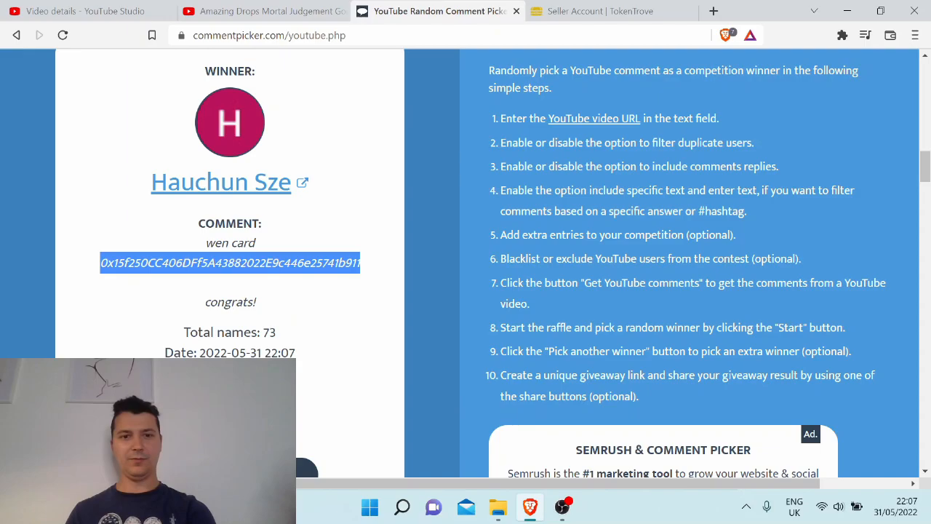
left_click(601, 10)
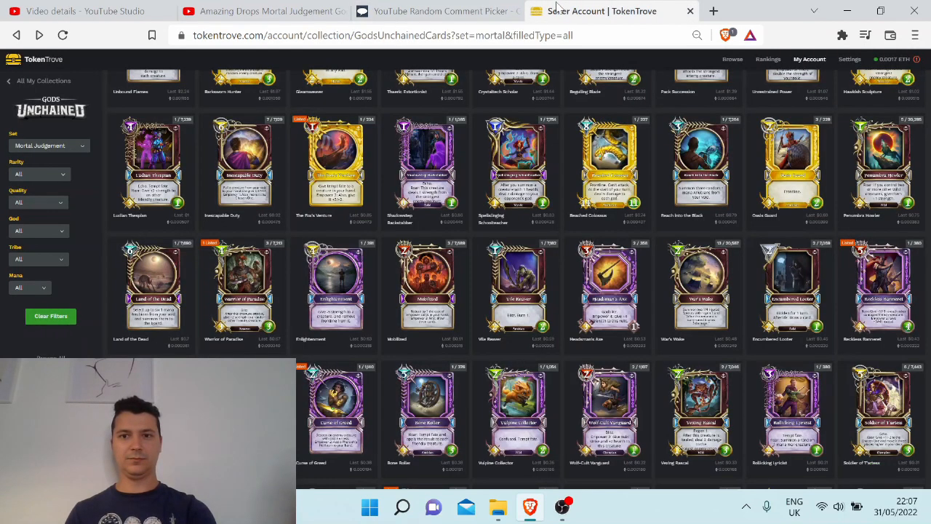
left_click(700, 284)
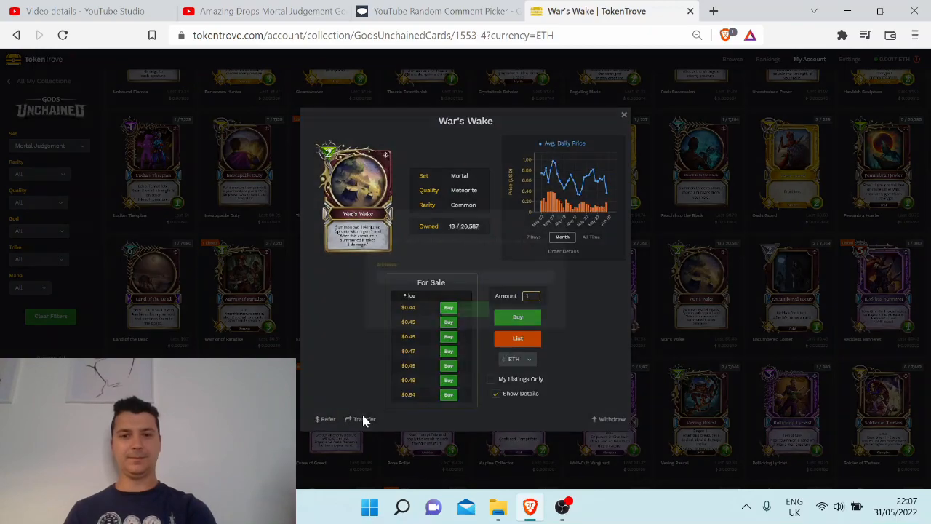
left_click(362, 419)
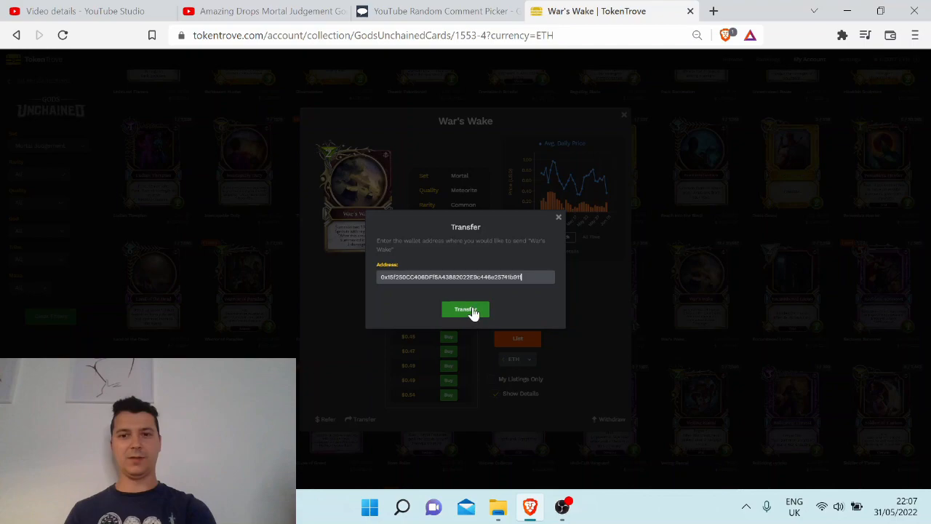
left_click(465, 309)
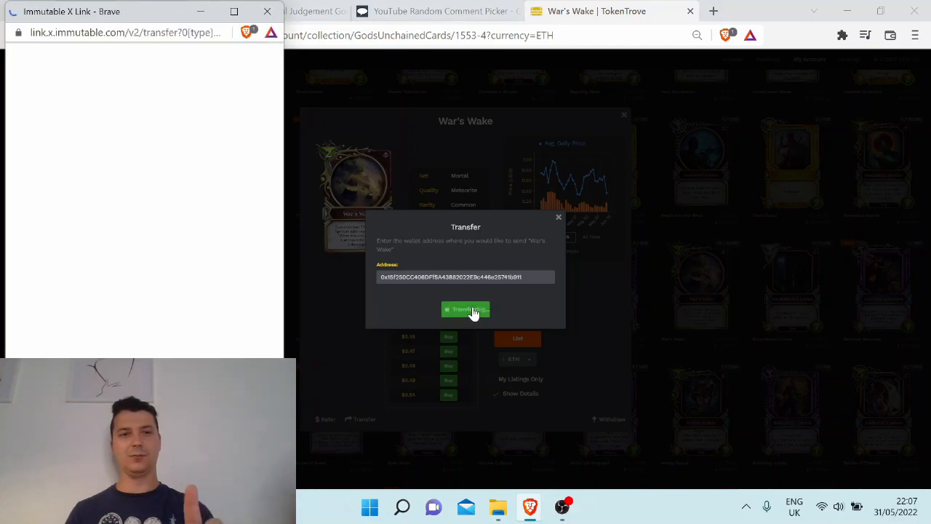
left_click(465, 309)
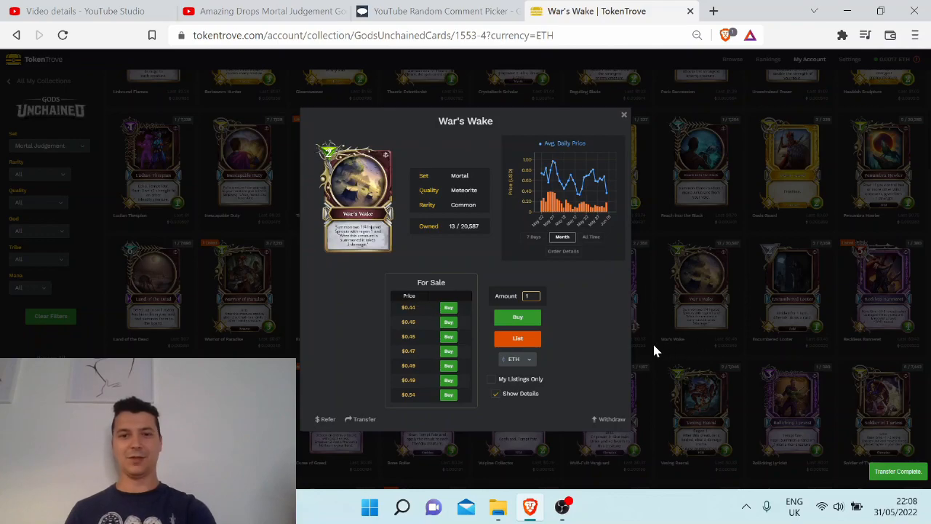
left_click(624, 115)
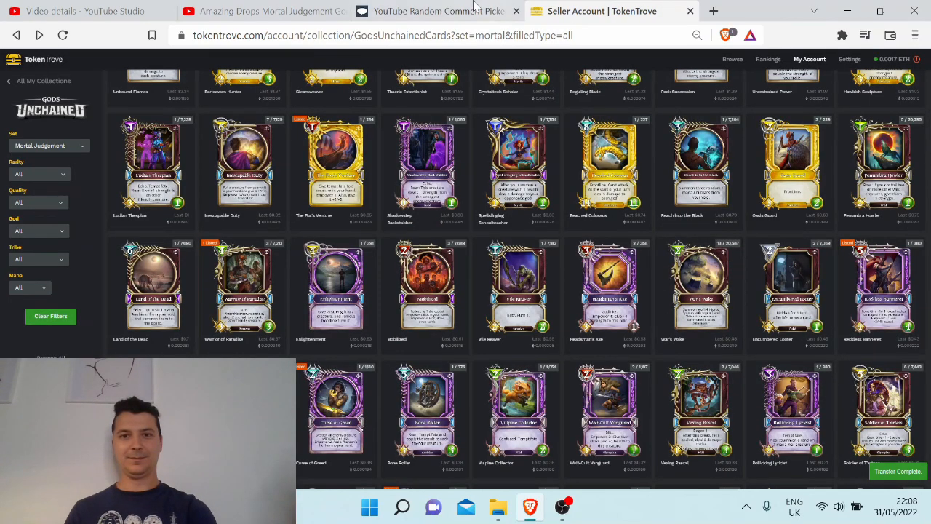
mouse_move(440, 11)
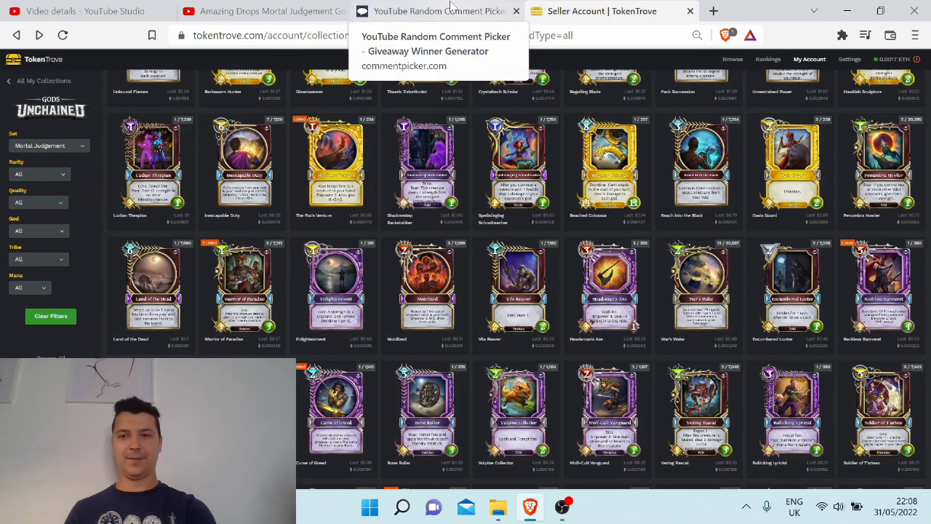
left_click(437, 11)
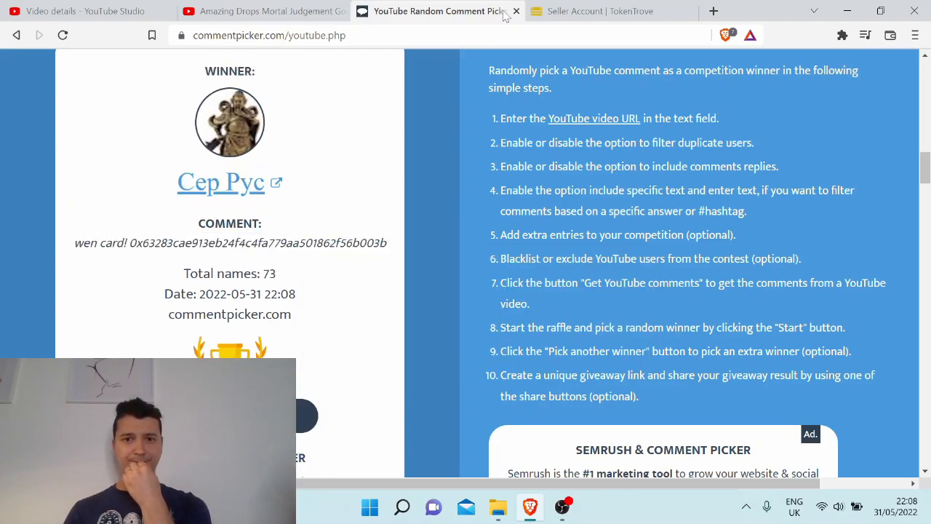
left_click(602, 10)
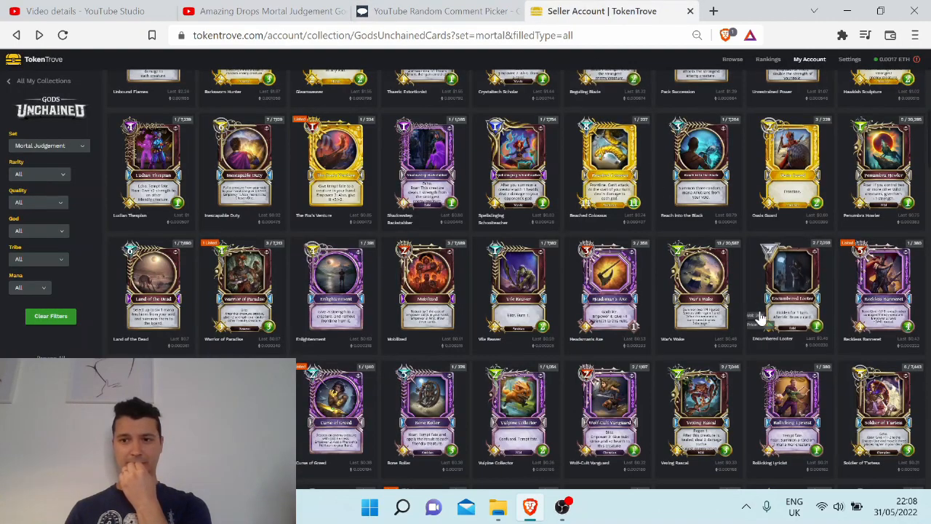
left_click(791, 291)
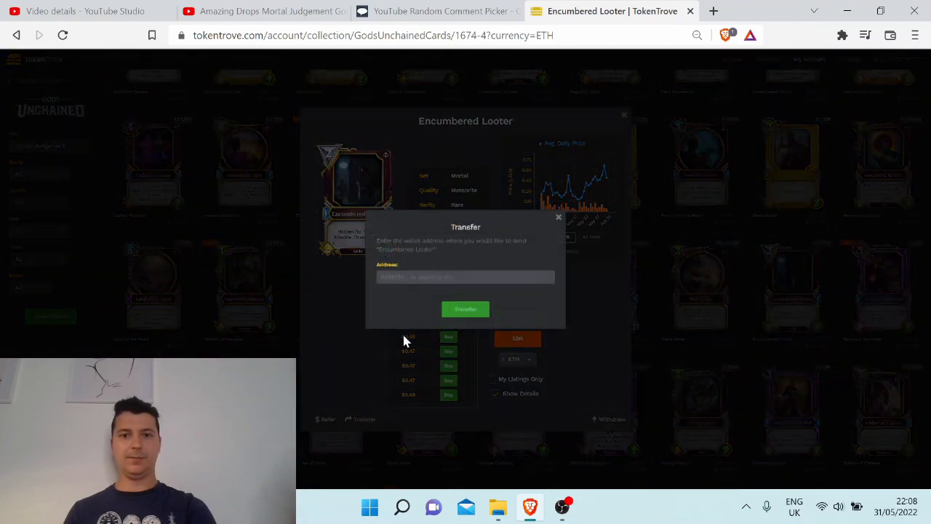
type("0x63283cae913eb24f4c4fa779aa50186f56b003b")
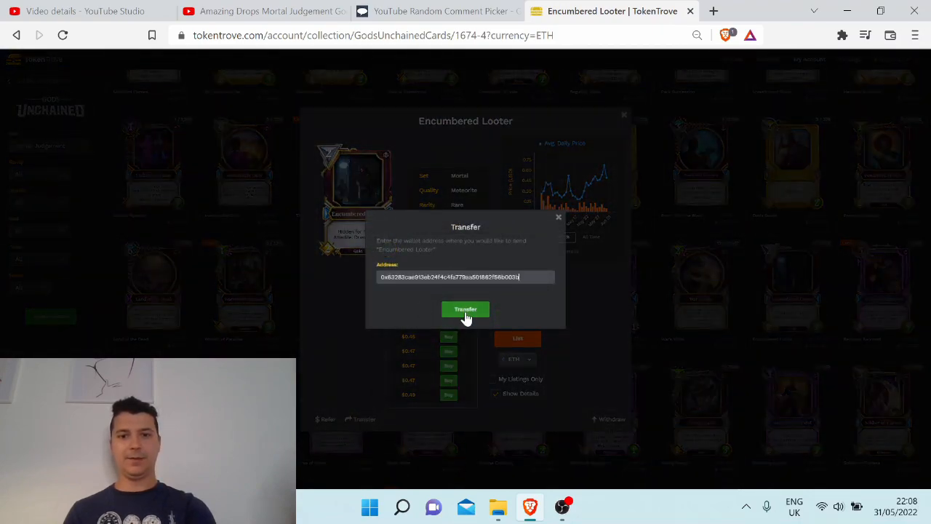
left_click(465, 309)
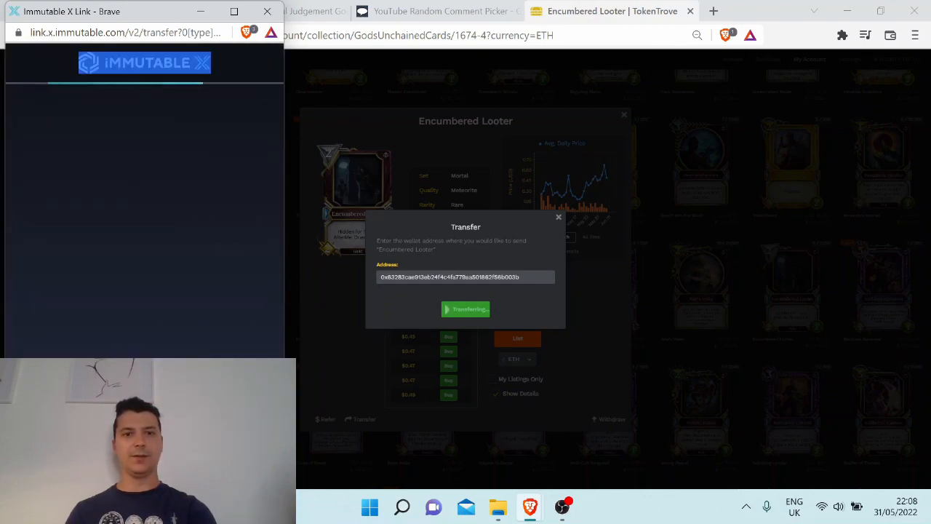
left_click(466, 309)
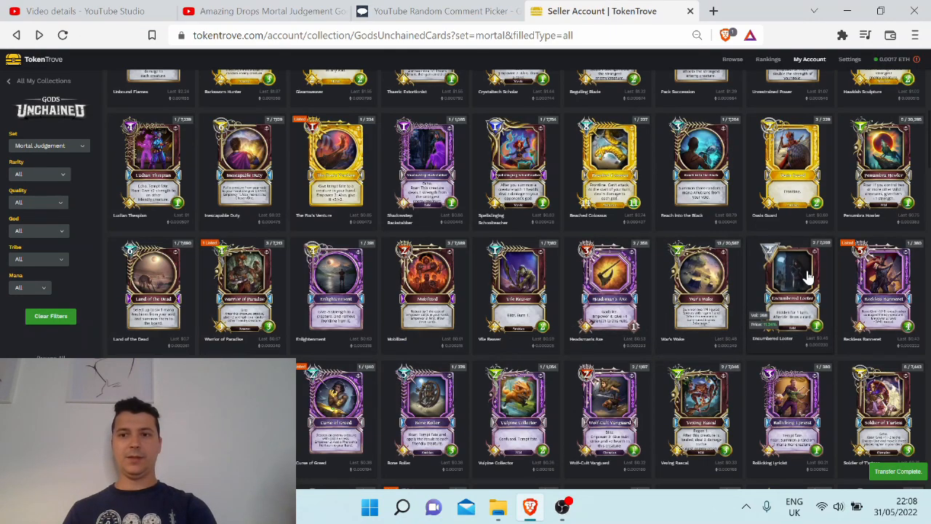
left_click(436, 11)
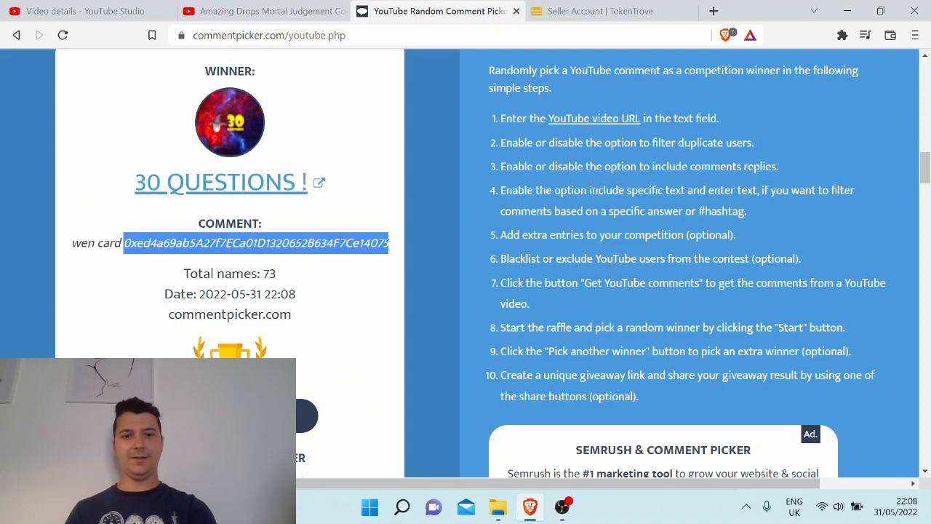
Transfer Reckless Banneret to the winner's wallet, sign the request, then check the next winner.
left_click(604, 11)
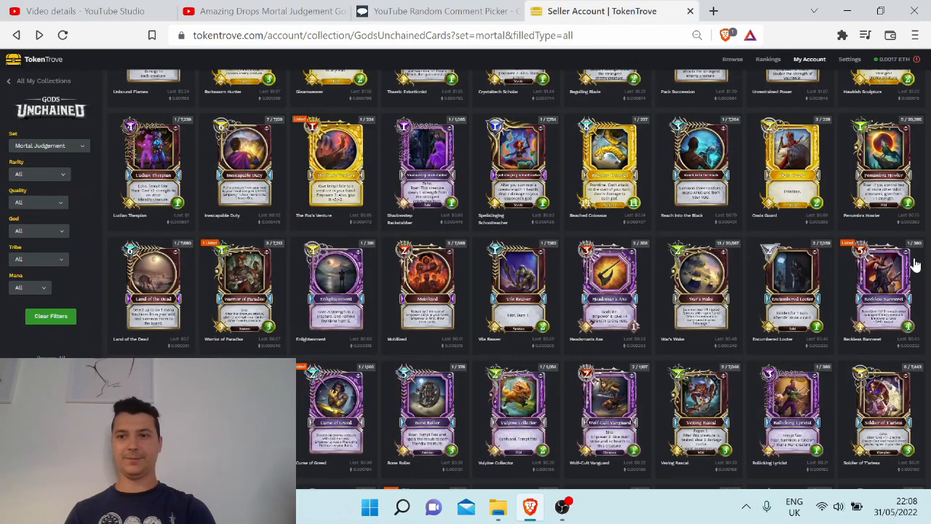
left_click(883, 291)
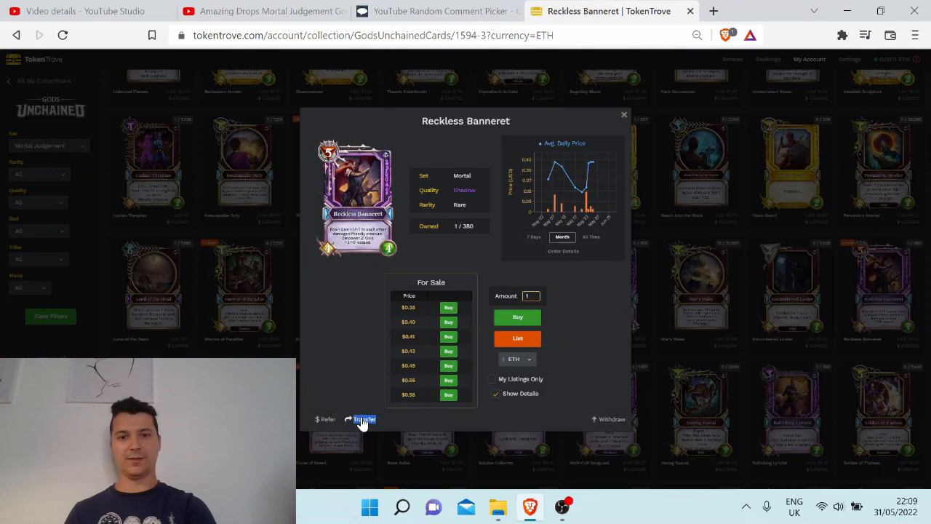
left_click(359, 419)
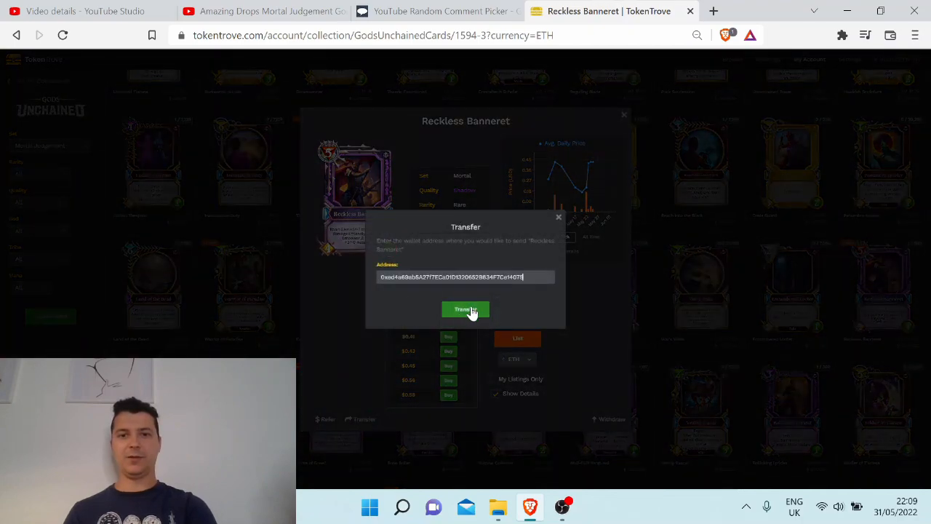
left_click(466, 309)
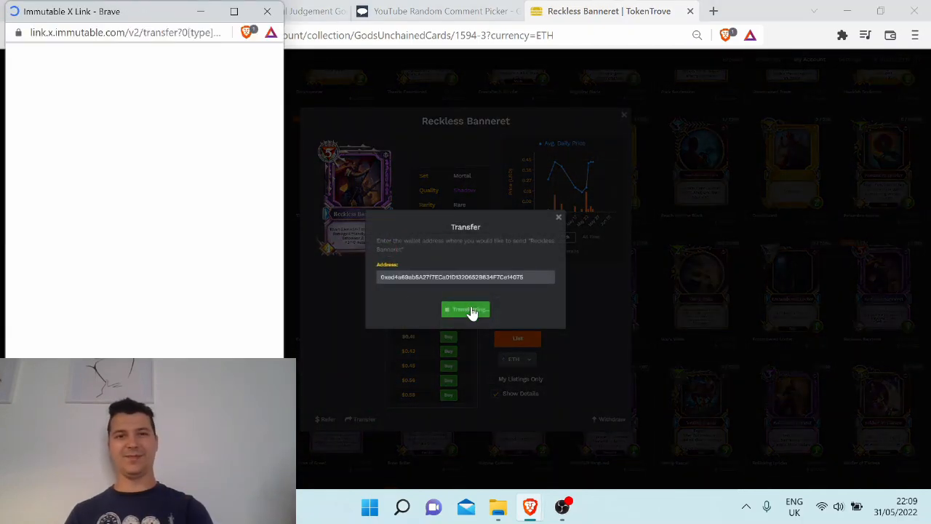
left_click(465, 309)
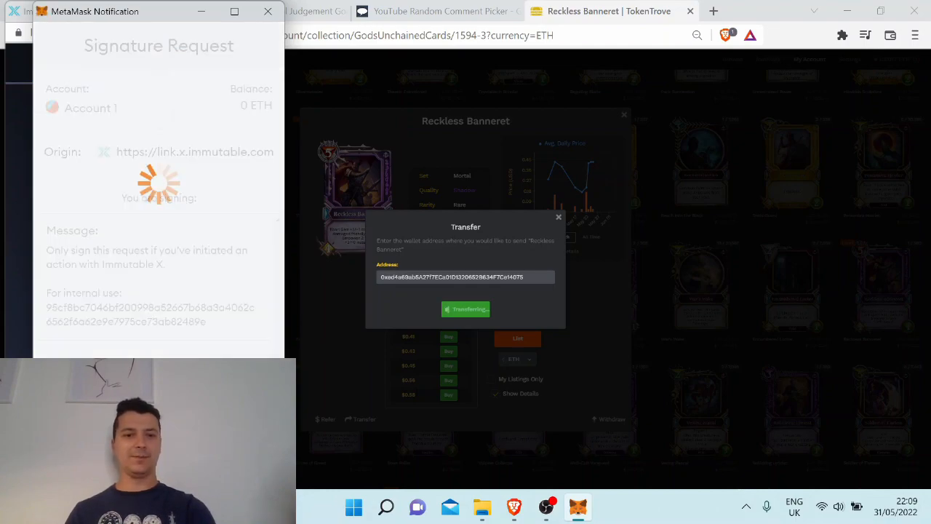
left_click(466, 308)
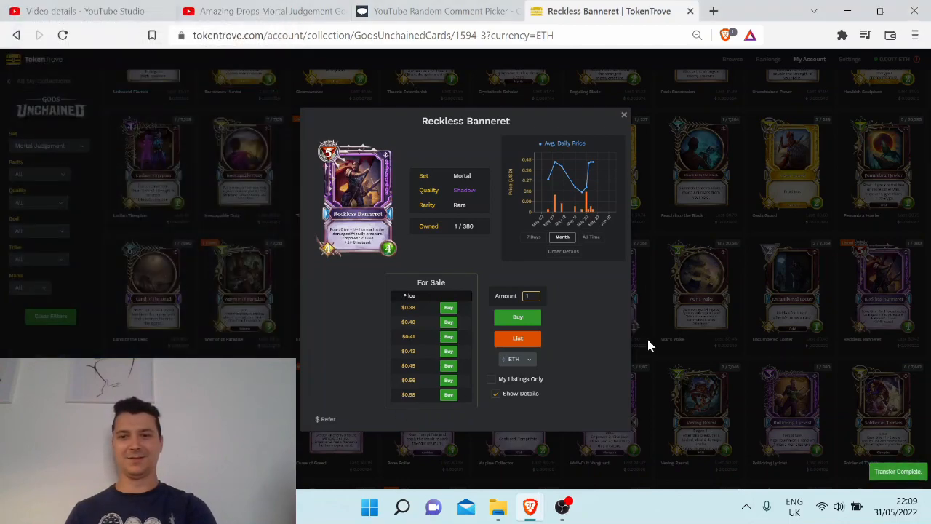
left_click(623, 115)
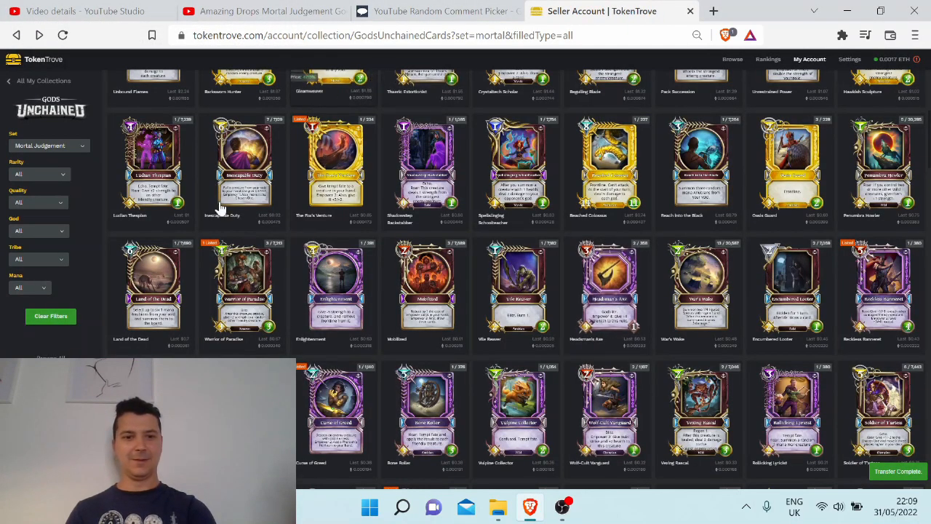
left_click(437, 11)
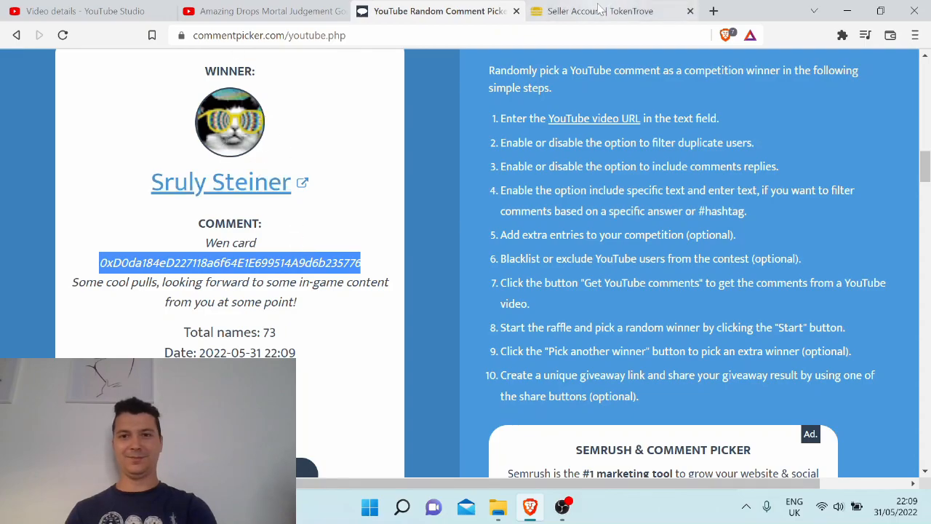
Send Eucos in Eclipse to the latest winner's wallet, close the card, and return to the comment picker.
left_click(602, 11)
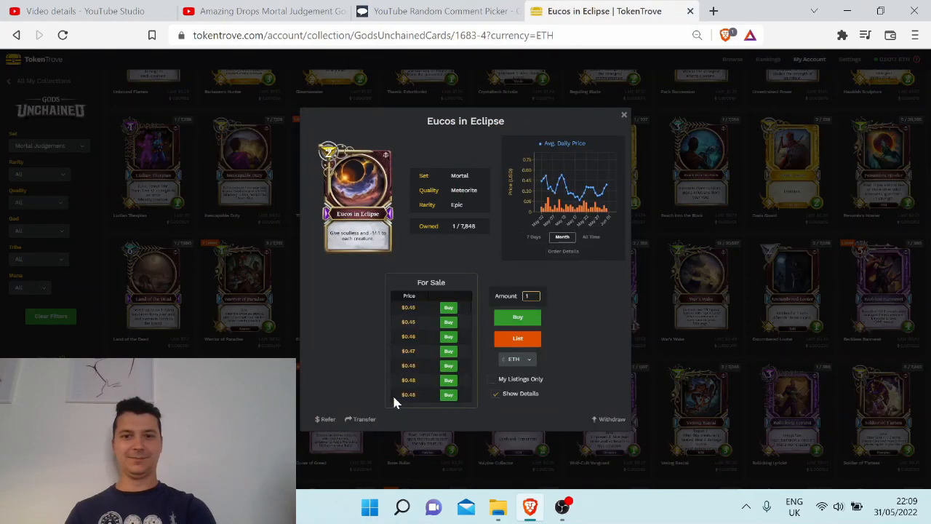
left_click(360, 419)
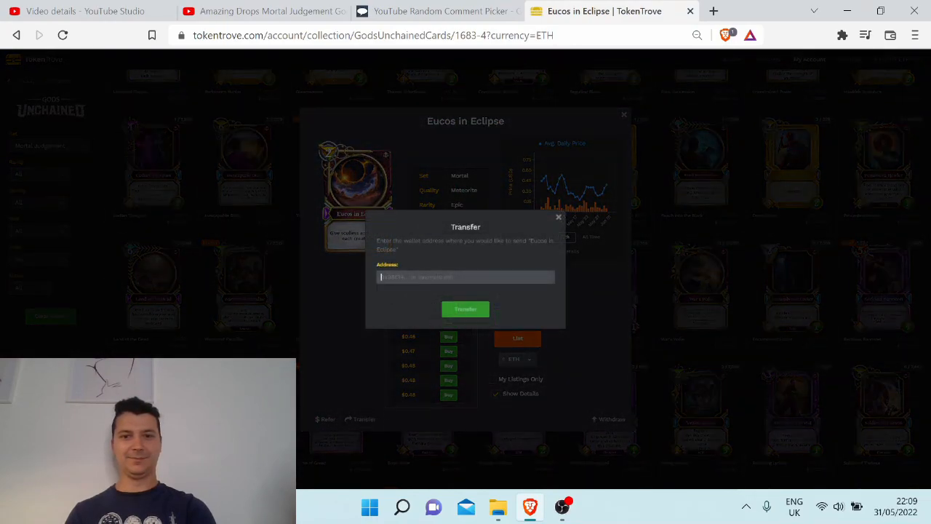
left_click(464, 308)
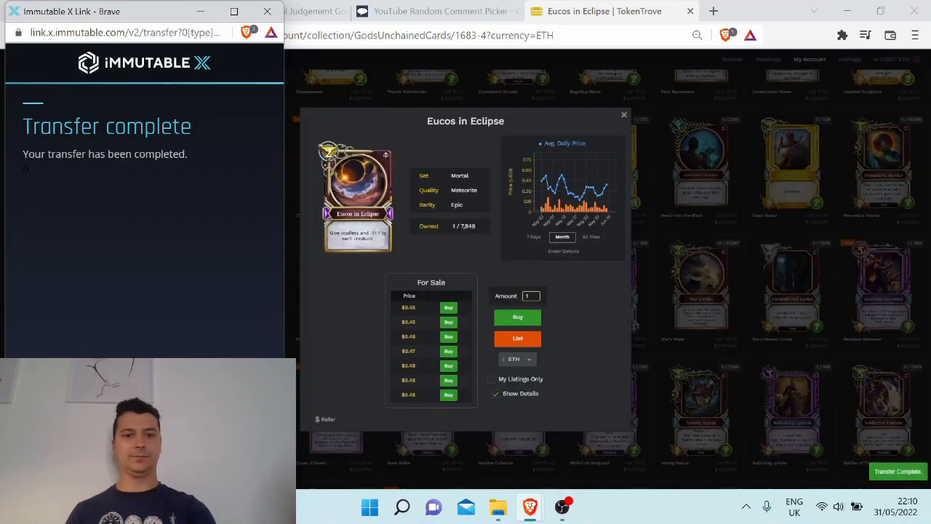
left_click(623, 115)
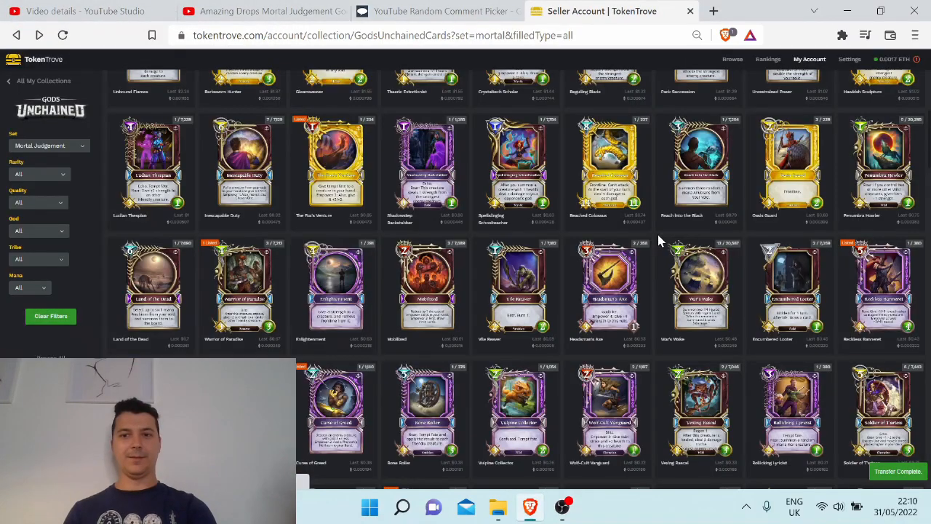
left_click(437, 11)
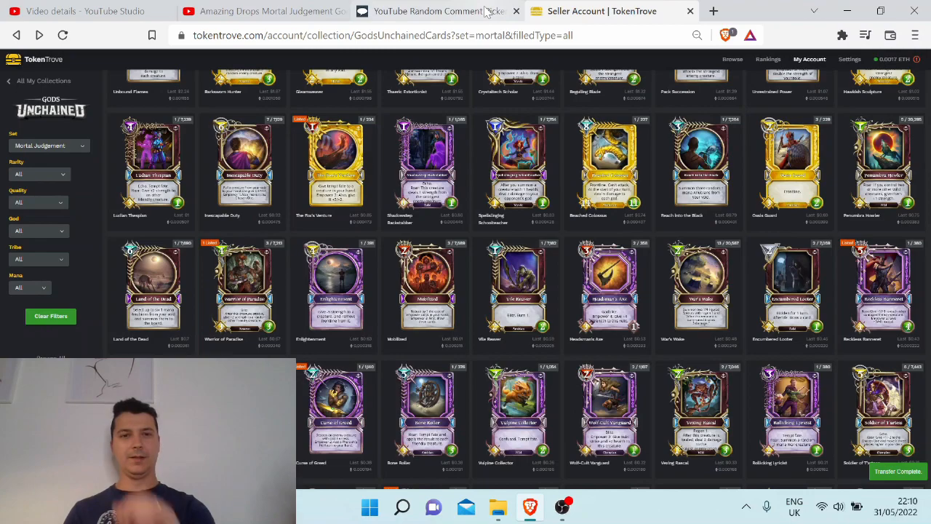